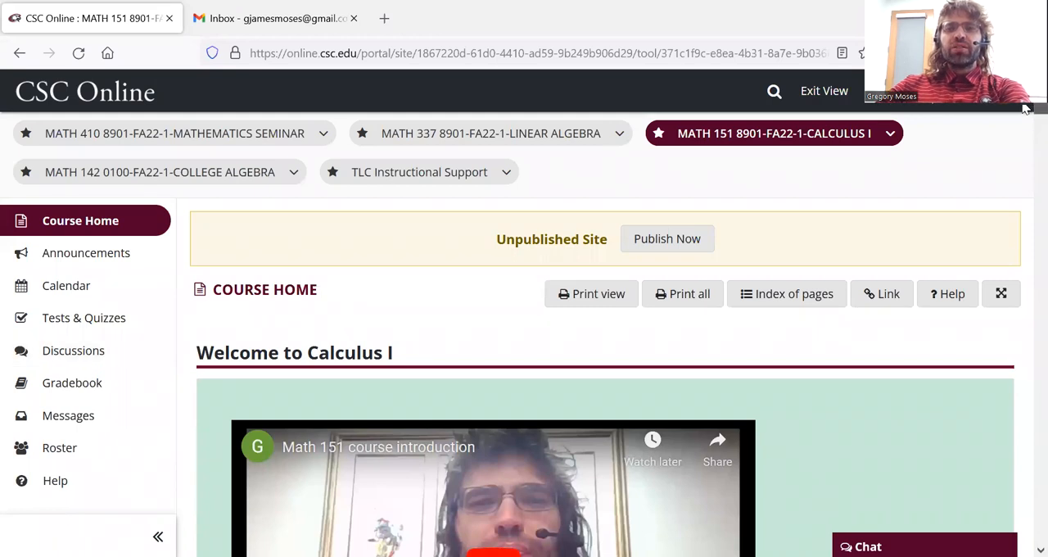
- Scroll the Course Home to Week 1 and view Section 1.3 Trigonometric functions with its Assignments
{"action": "scroll", "scroll_direction": "down", "scroll_amount": 3}
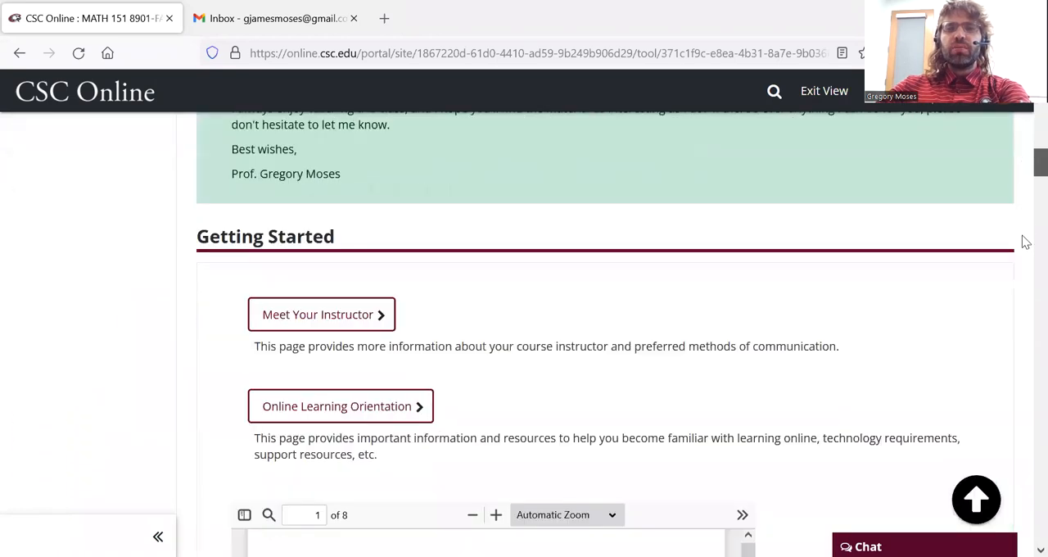
{"action": "scroll", "scroll_direction": "down", "scroll_amount": 3}
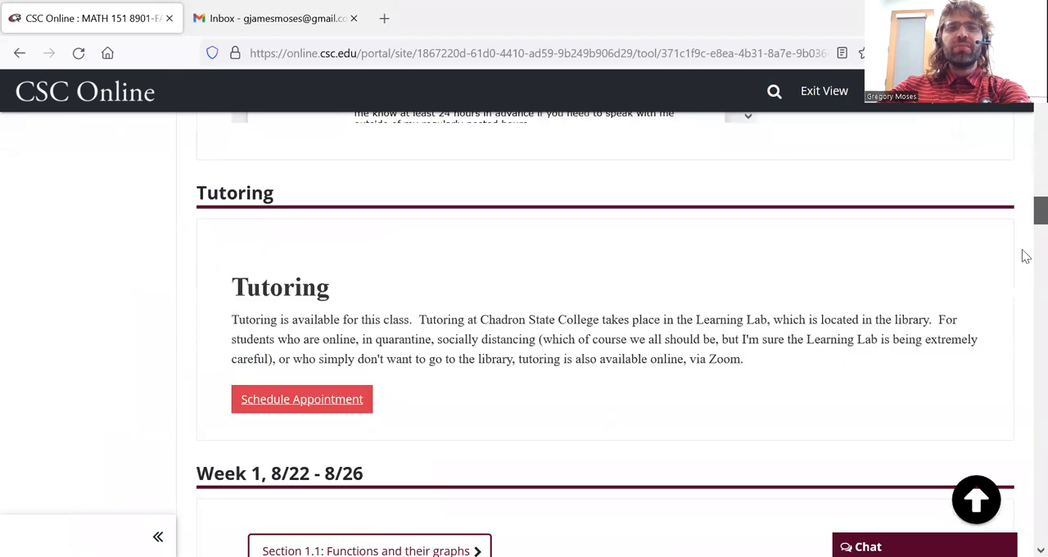
{"action": "scroll", "scroll_direction": "down", "scroll_amount": 3}
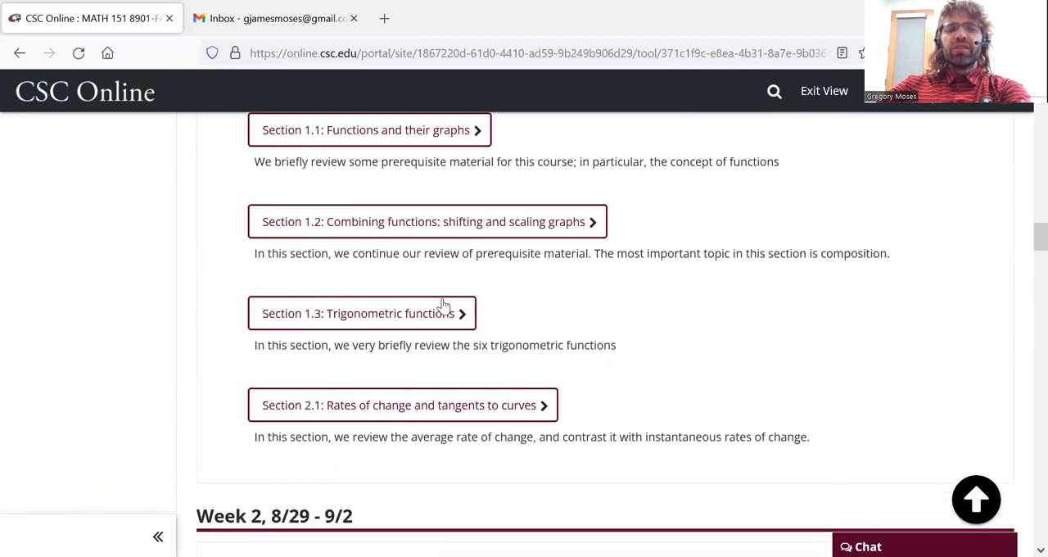
{"action": "mouse_move", "coordinate": [380, 321]}
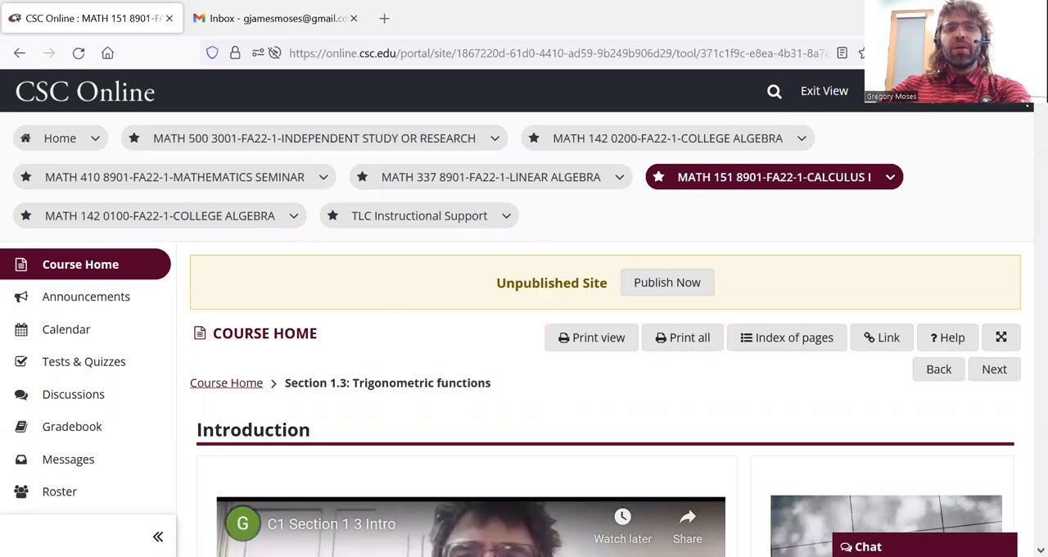
{"action": "scroll", "scroll_direction": "down", "scroll_amount": 3}
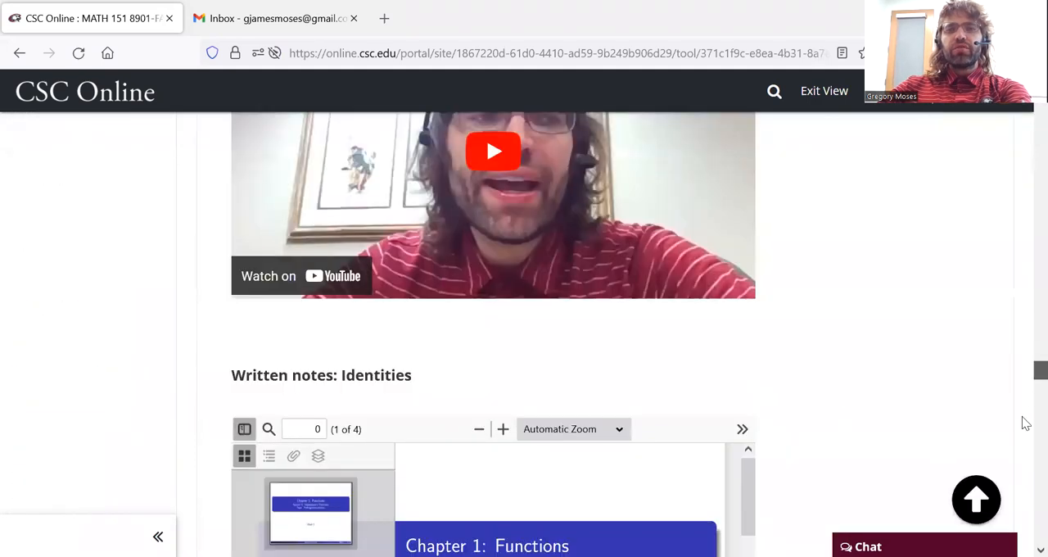
{"action": "scroll", "scroll_direction": "down", "scroll_amount": 3}
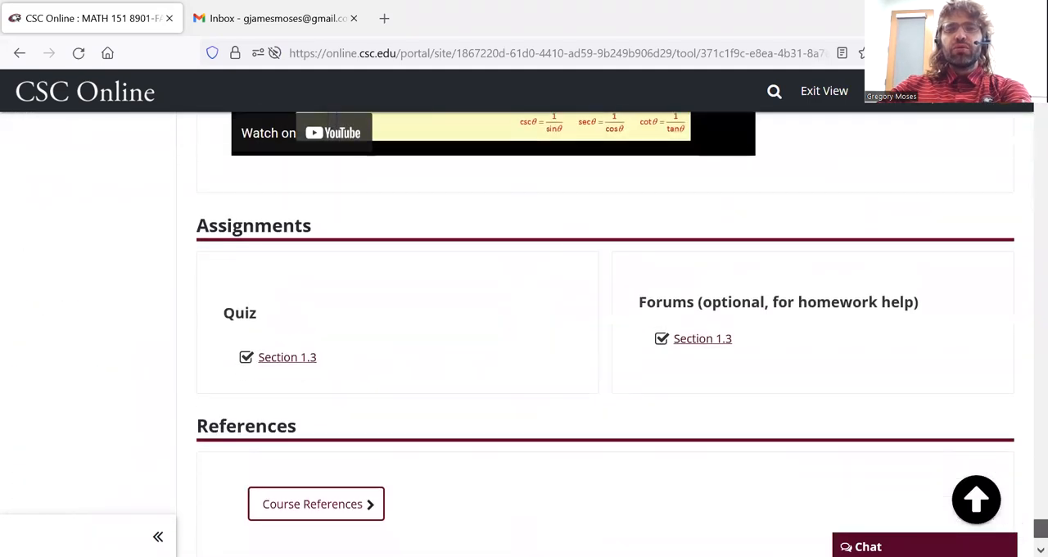
{"action": "scroll", "scroll_direction": "down", "scroll_amount": 3}
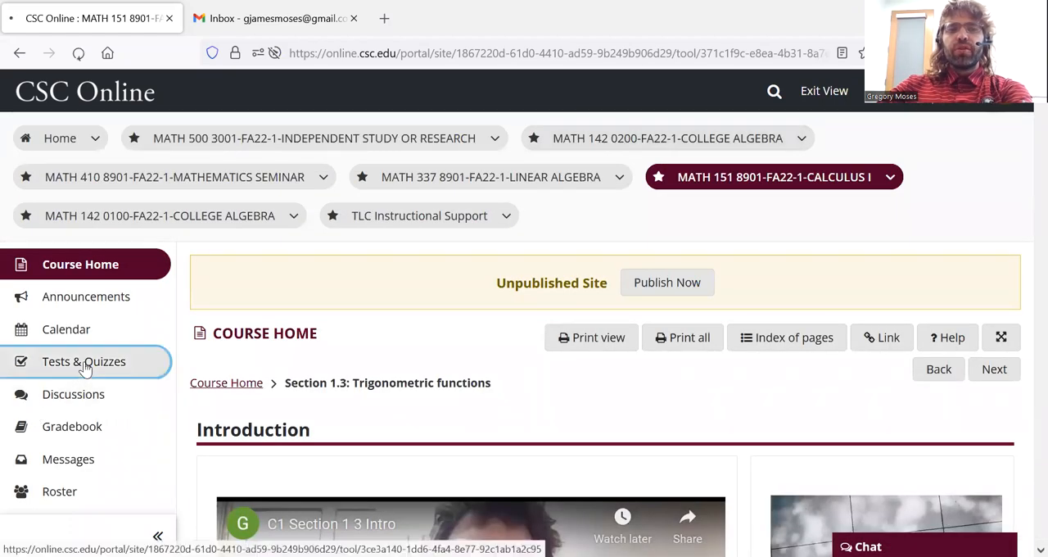
- Go to Tests & Quizzes and open the Sample quiz's Begin Assessment page
{"action": "left_click", "coordinate": [83, 361]}
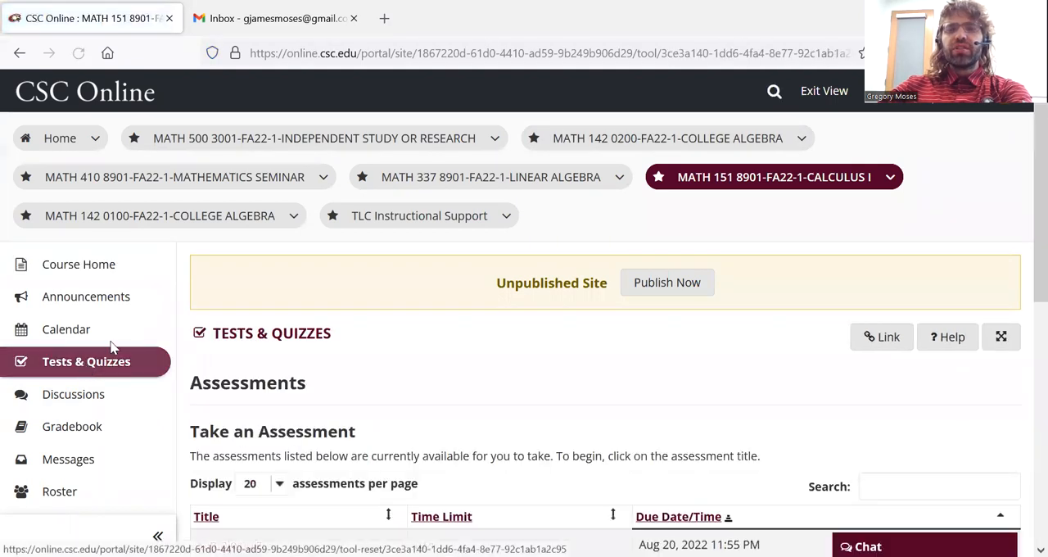
{"action": "scroll", "scroll_direction": "down", "scroll_amount": 3}
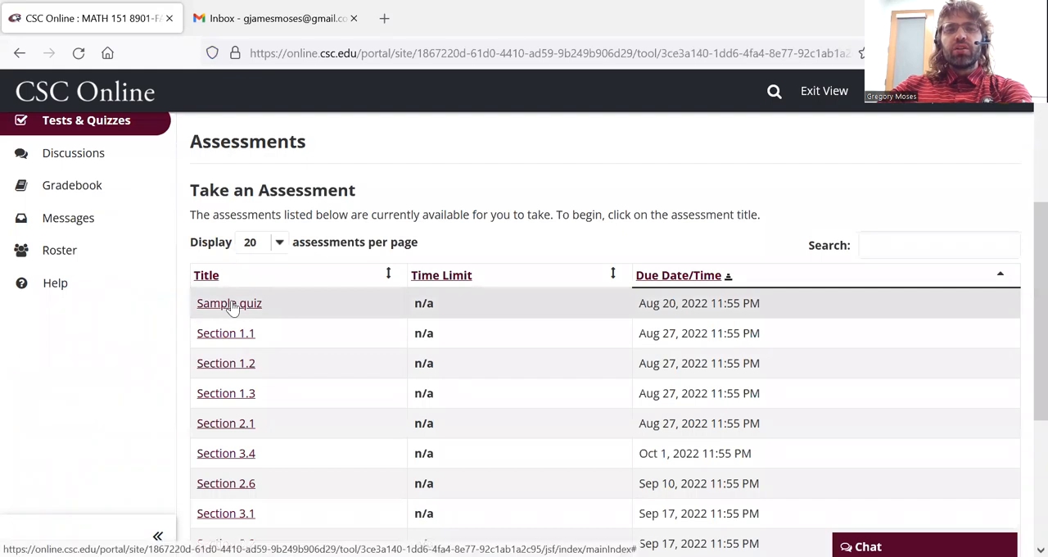
{"action": "left_click", "coordinate": [230, 303]}
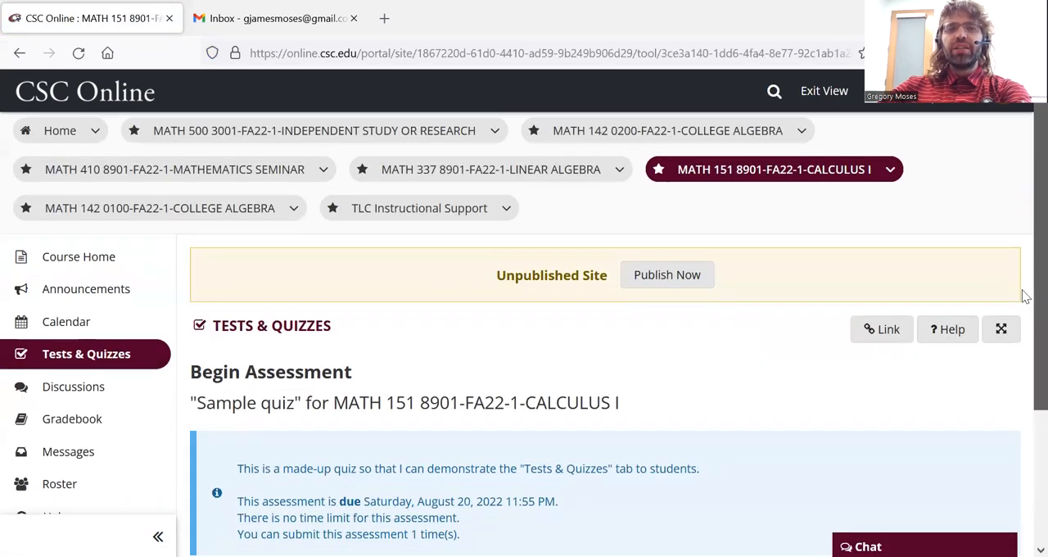
{"action": "scroll", "scroll_direction": "down", "scroll_amount": 3}
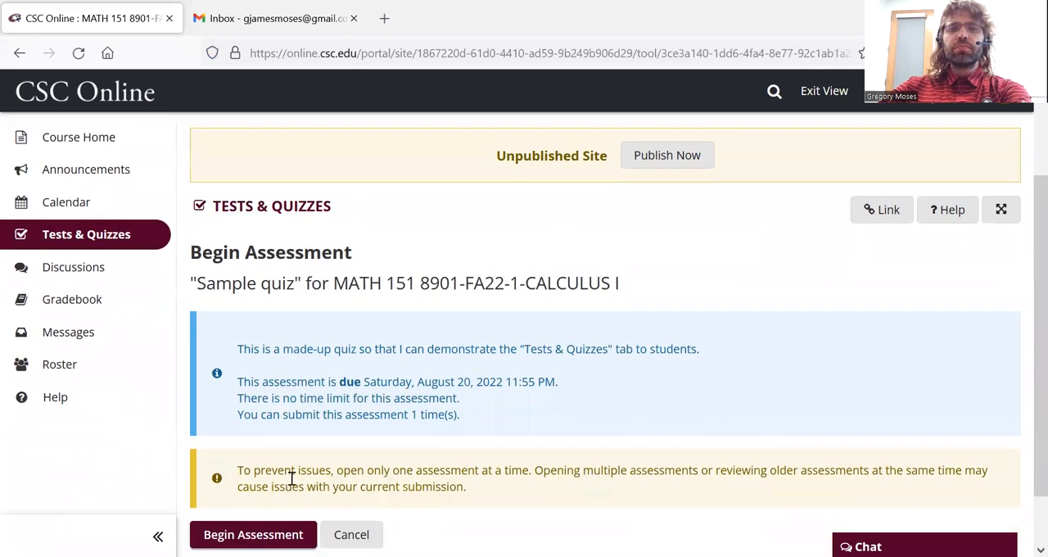
{"action": "mouse_move", "coordinate": [345, 384]}
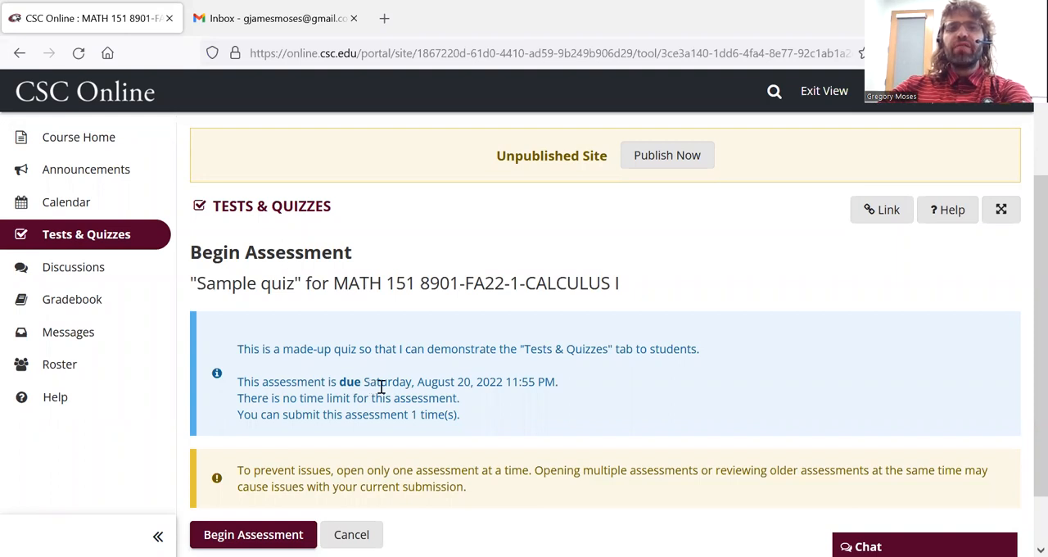
{"action": "scroll", "scroll_direction": "down", "scroll_amount": 3}
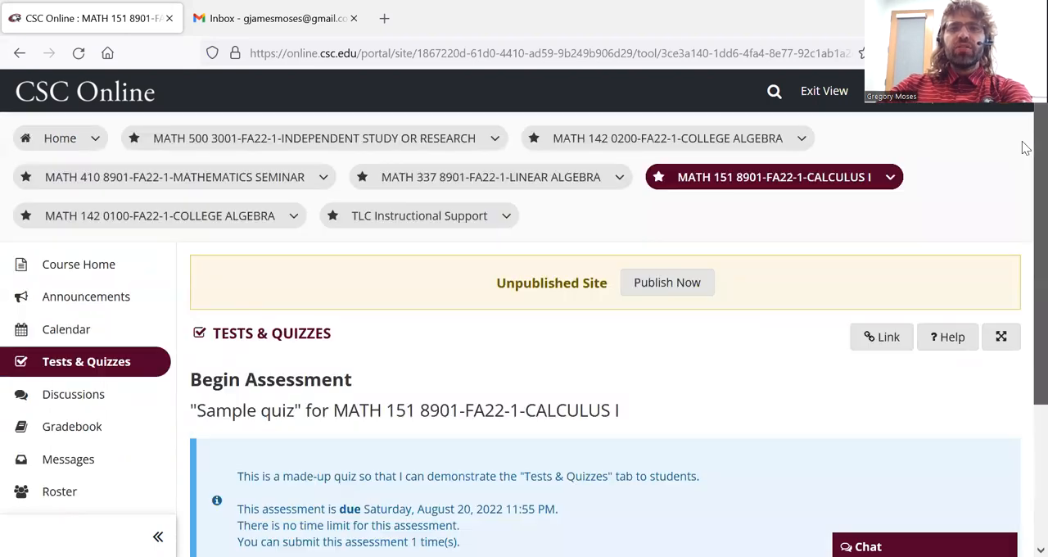
- Return to the Calculus I Course Home and scroll to the Week 1 section links
{"action": "left_click", "coordinate": [78, 264]}
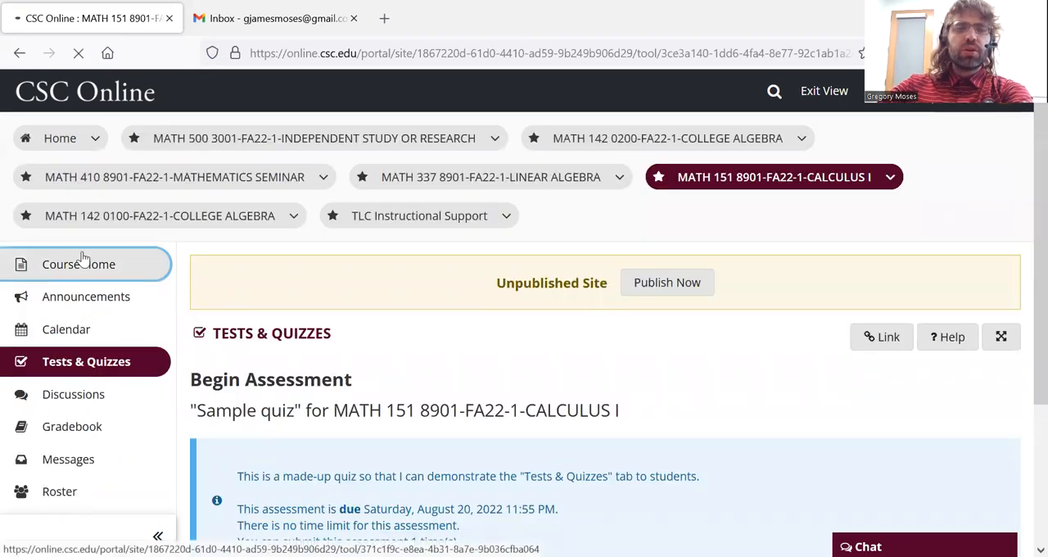
{"action": "left_click", "coordinate": [79, 264]}
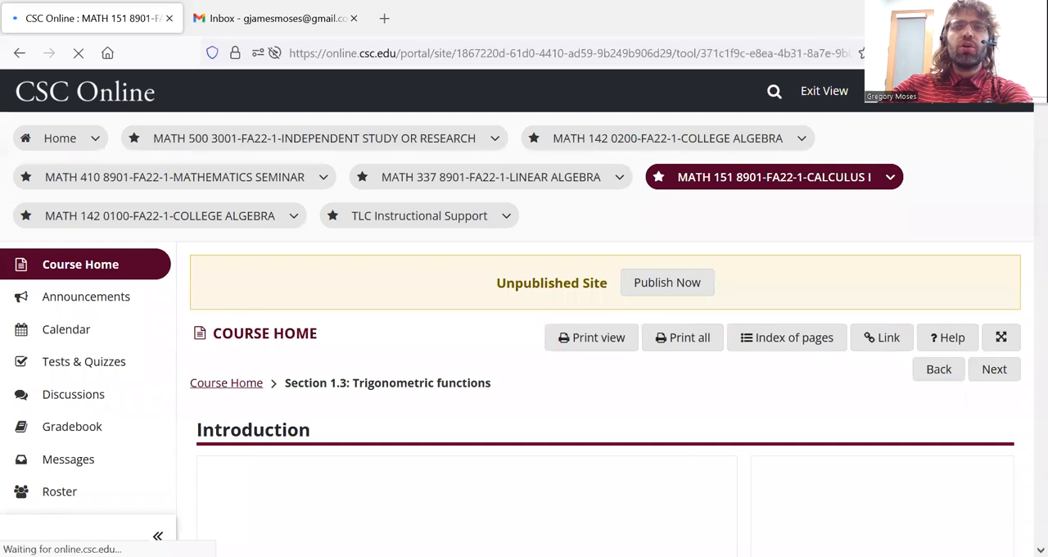
{"action": "scroll", "scroll_direction": "down", "scroll_amount": 3}
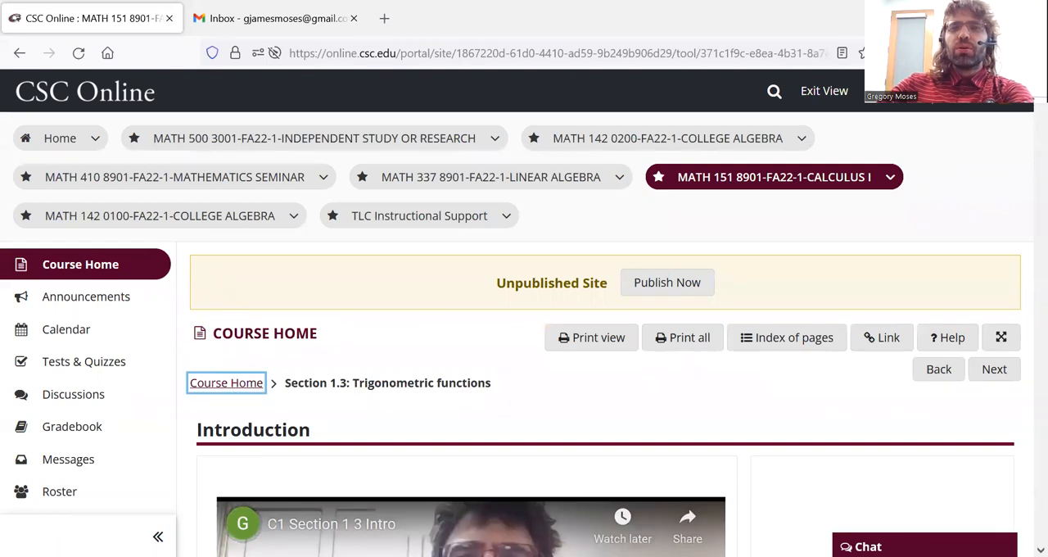
{"action": "mouse_move", "coordinate": [1023, 108]}
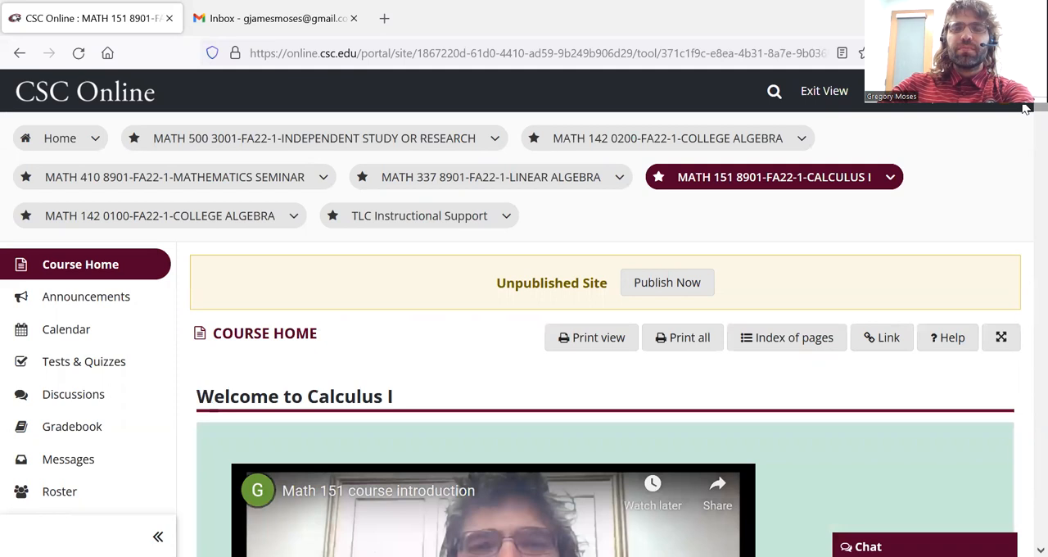
{"action": "scroll", "scroll_direction": "down", "scroll_amount": 3}
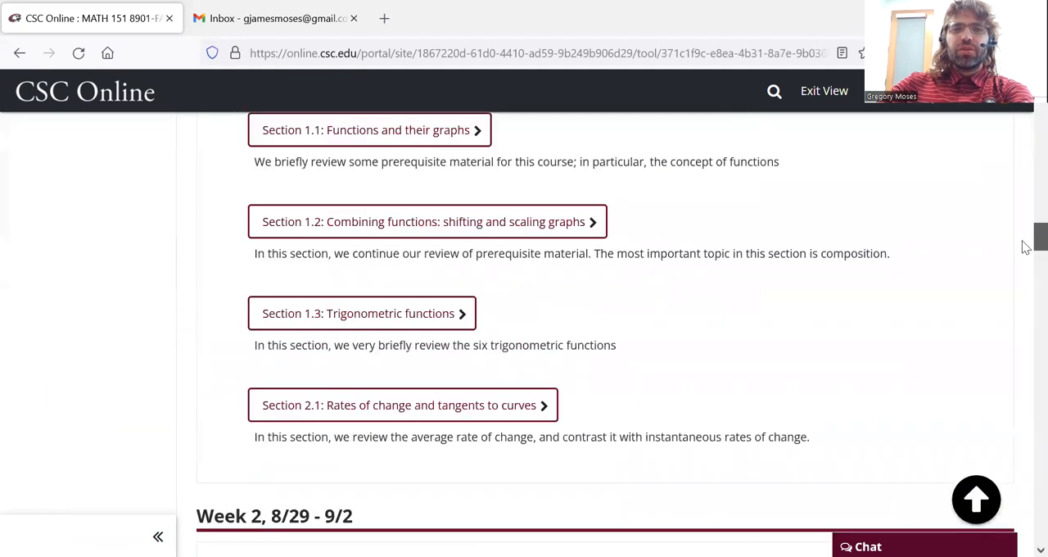
{"action": "scroll", "scroll_direction": "up", "scroll_amount": 3}
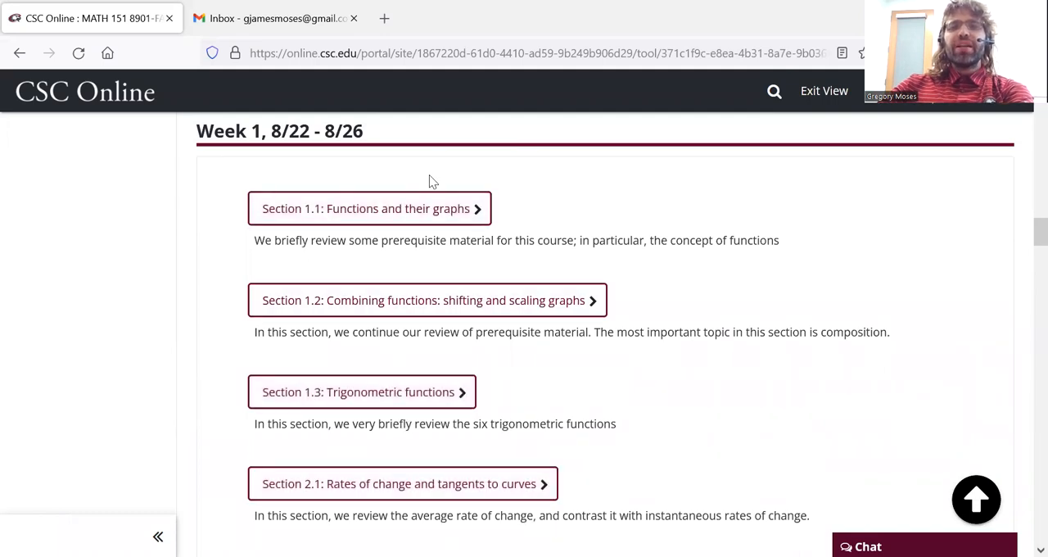
{"action": "mouse_move", "coordinate": [555, 208]}
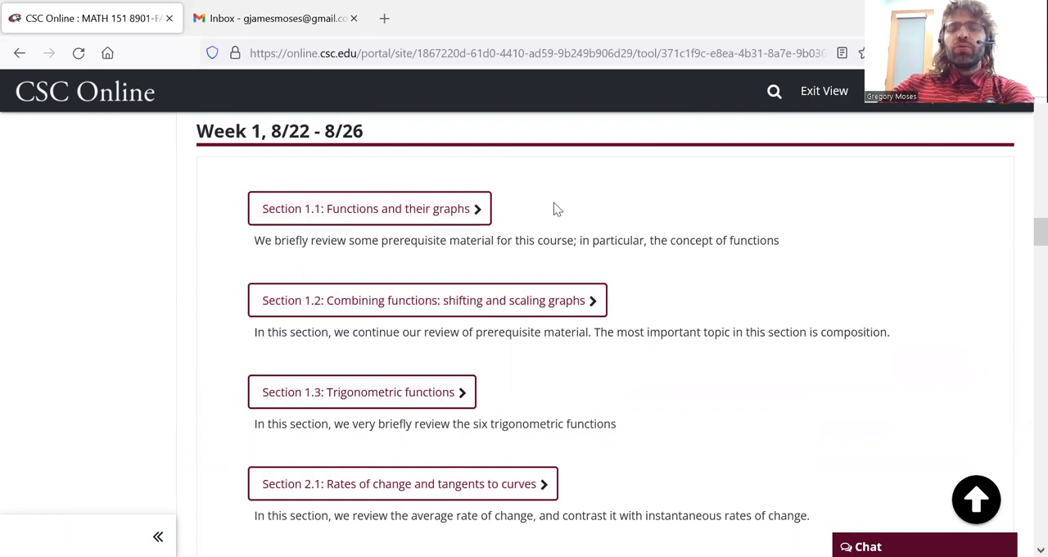
{"action": "mouse_move", "coordinate": [344, 158]}
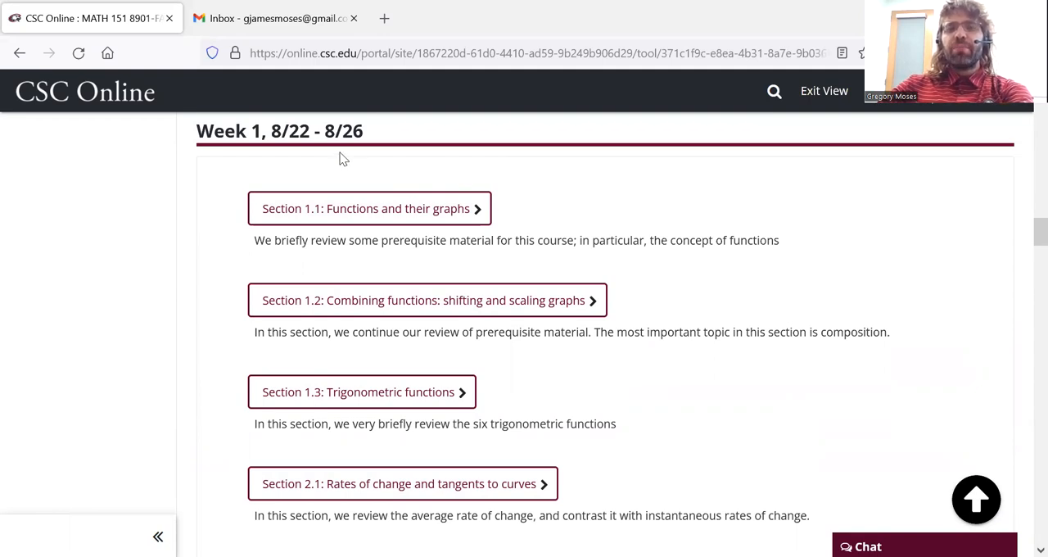
{"action": "mouse_move", "coordinate": [498, 151]}
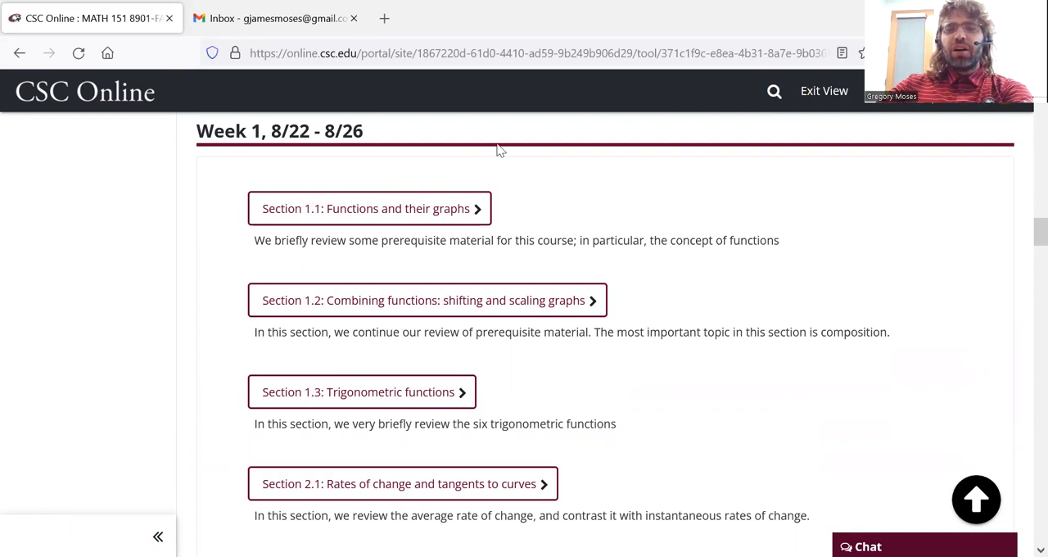
{"action": "mouse_move", "coordinate": [524, 150]}
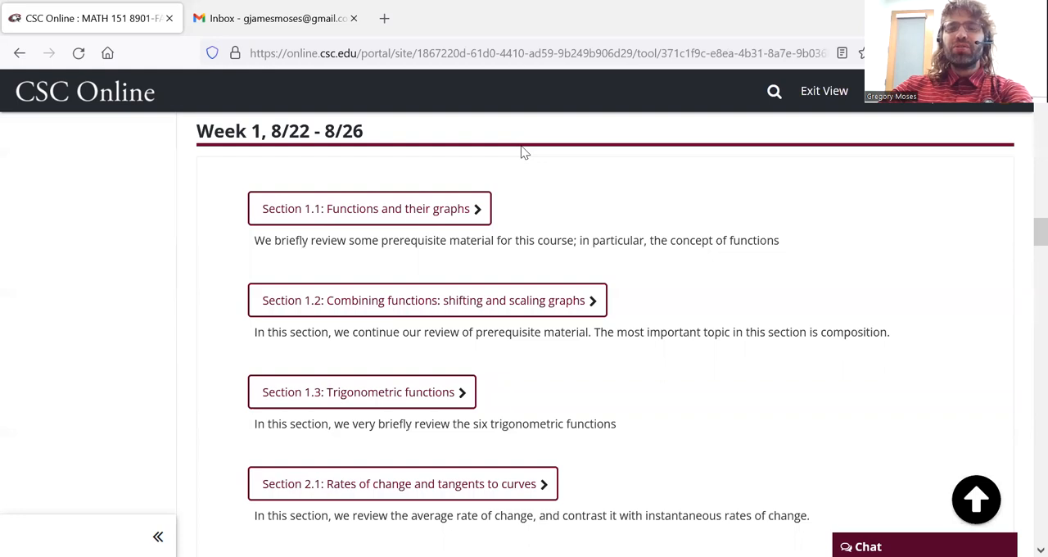
{"action": "mouse_move", "coordinate": [1025, 236]}
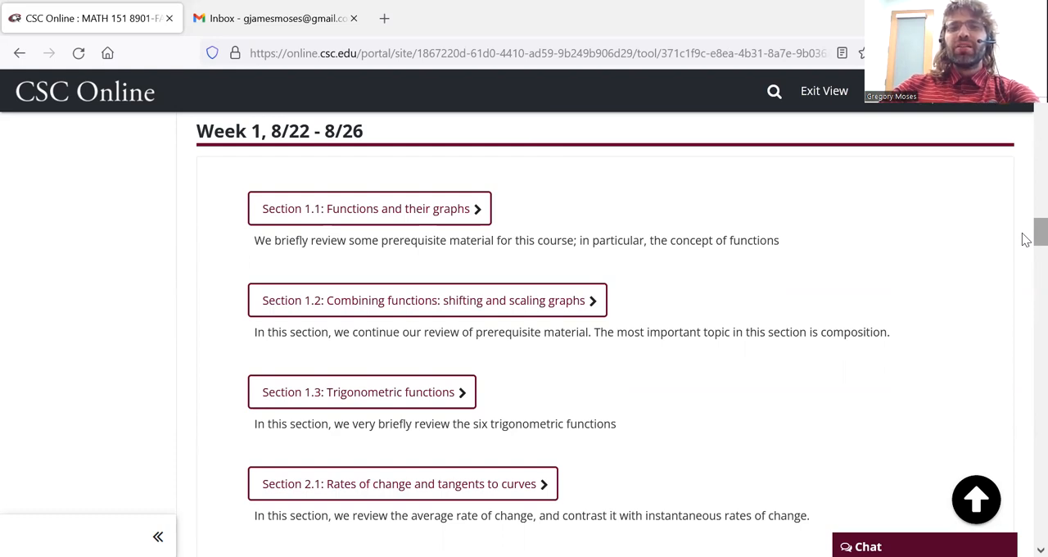
{"action": "mouse_move", "coordinate": [660, 301]}
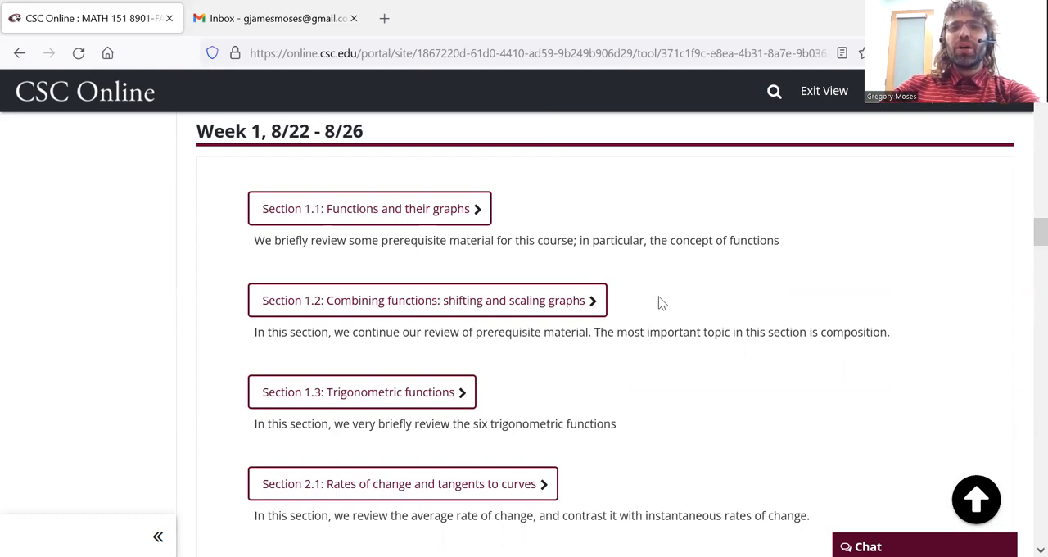
{"action": "mouse_move", "coordinate": [794, 295]}
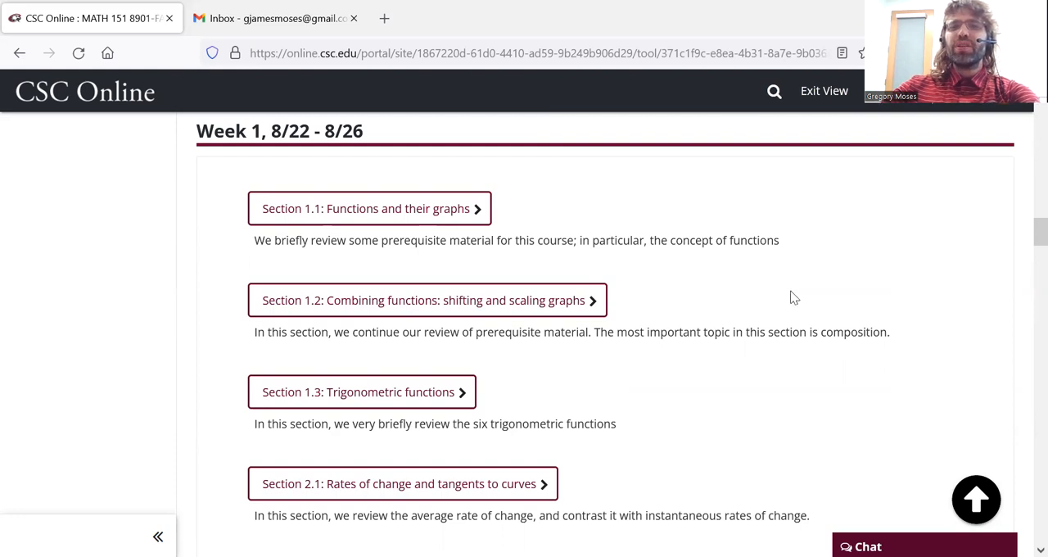
{"action": "mouse_move", "coordinate": [1026, 238]}
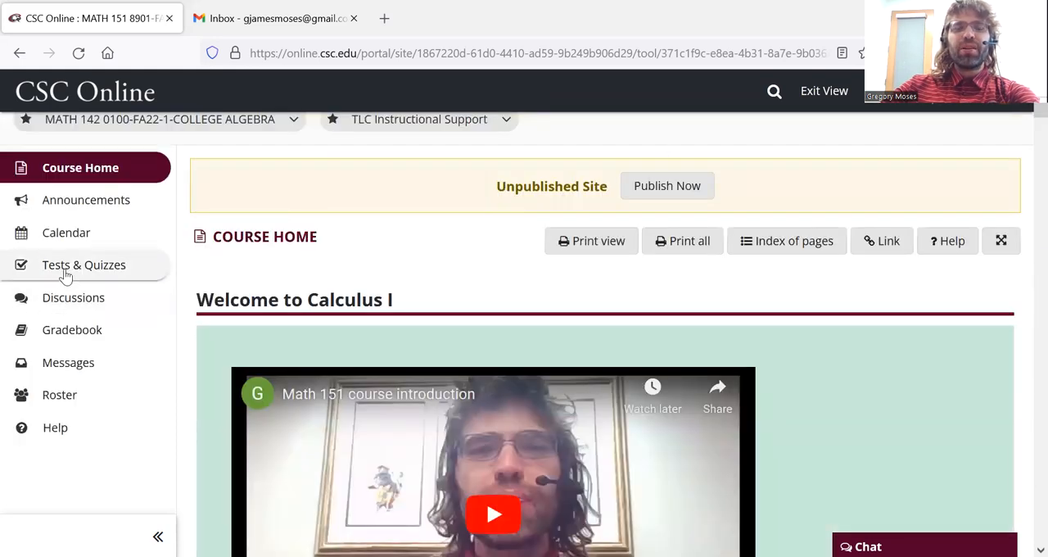
- Reopen the Sample quiz from Tests & Quizzes and highlight its due-date sentence
{"action": "left_click", "coordinate": [84, 266]}
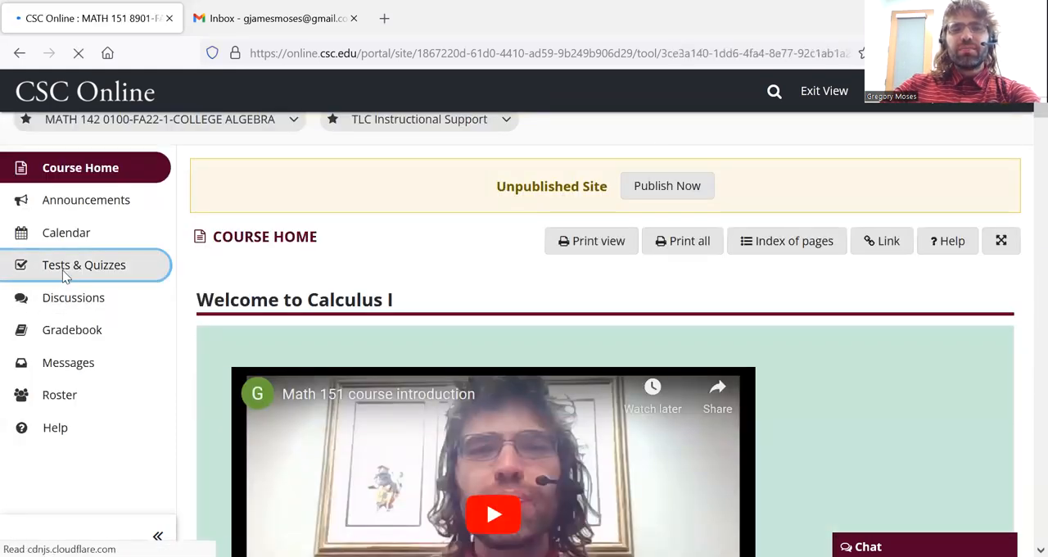
{"action": "left_click", "coordinate": [84, 265]}
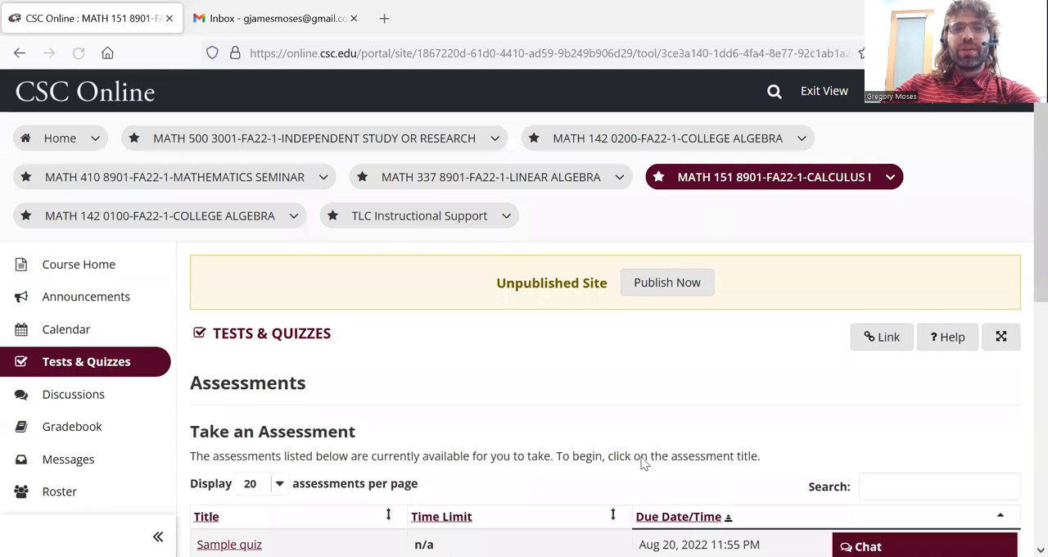
{"action": "left_click", "coordinate": [230, 544]}
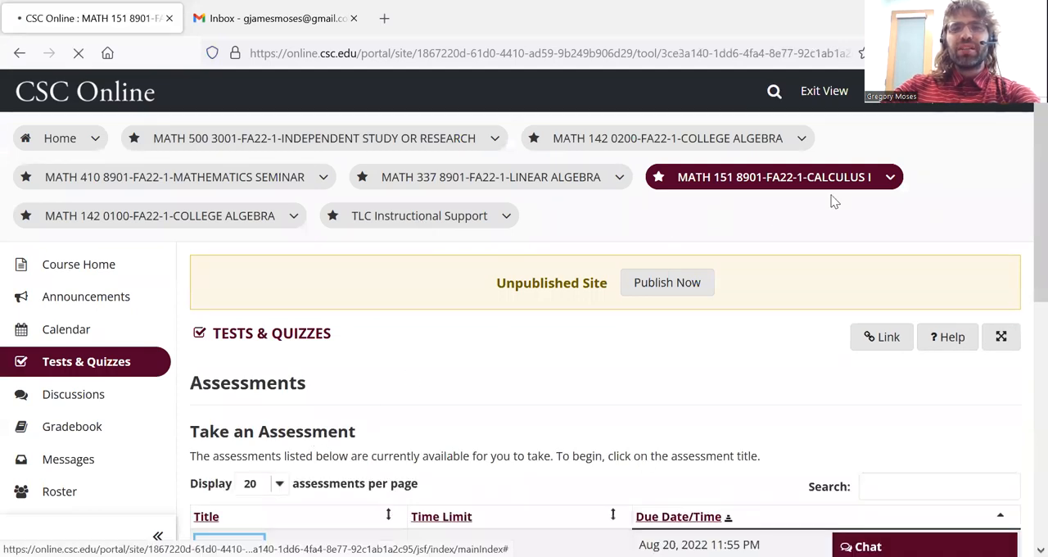
{"action": "left_click", "coordinate": [230, 544]}
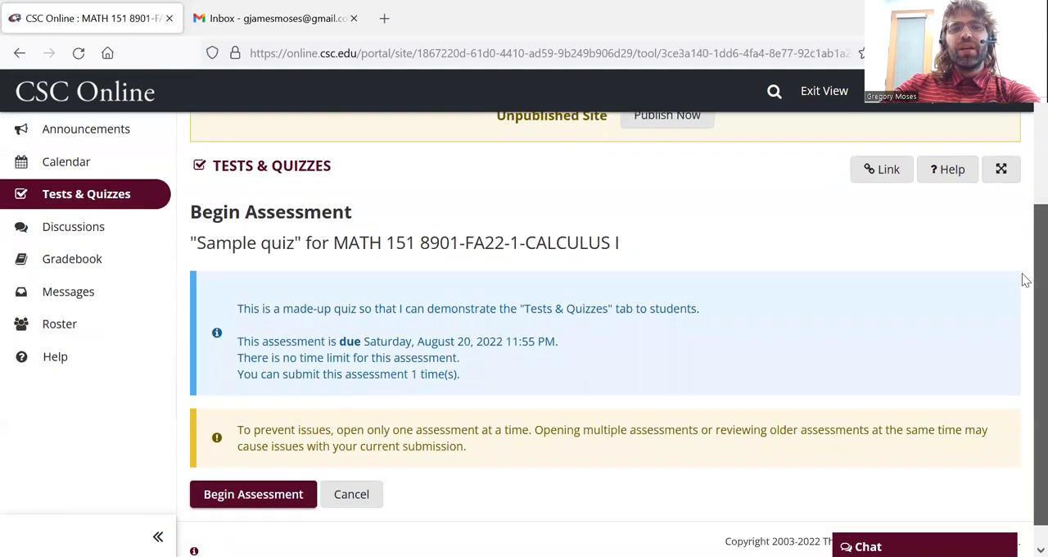
{"action": "left_click_drag", "start_coordinate": [254, 350], "coordinate": [460, 350]}
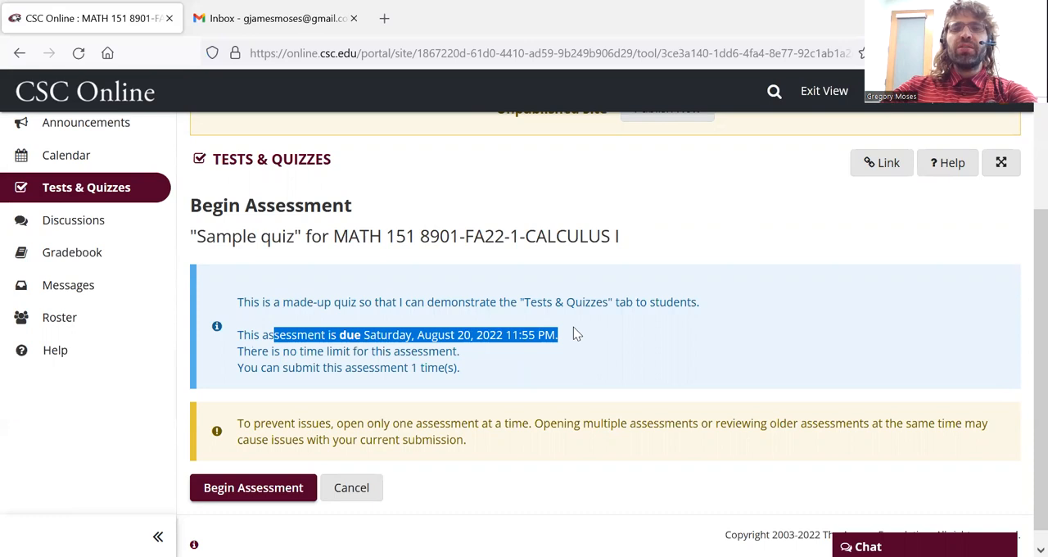
{"action": "mouse_move", "coordinate": [242, 370]}
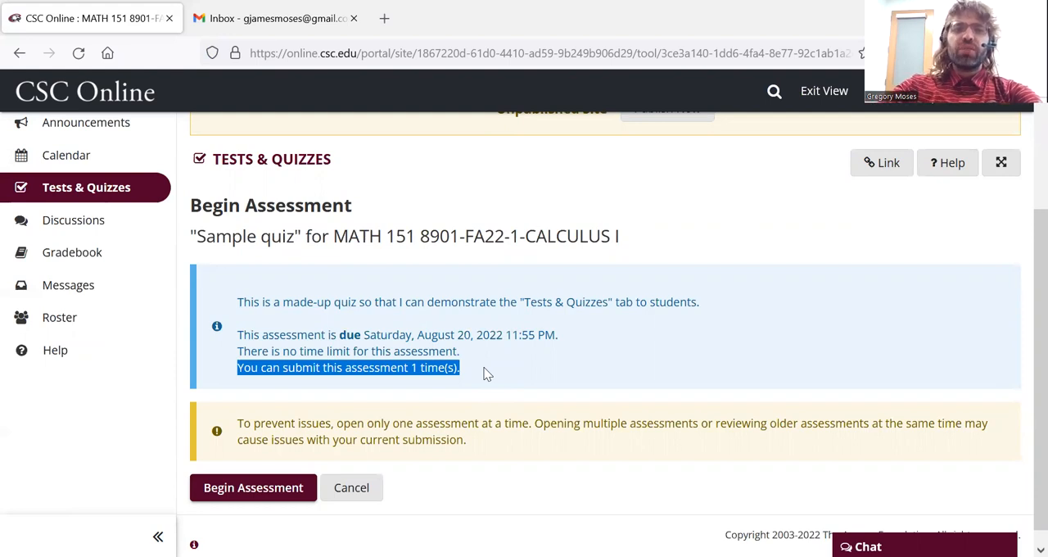
{"action": "mouse_move", "coordinate": [321, 488]}
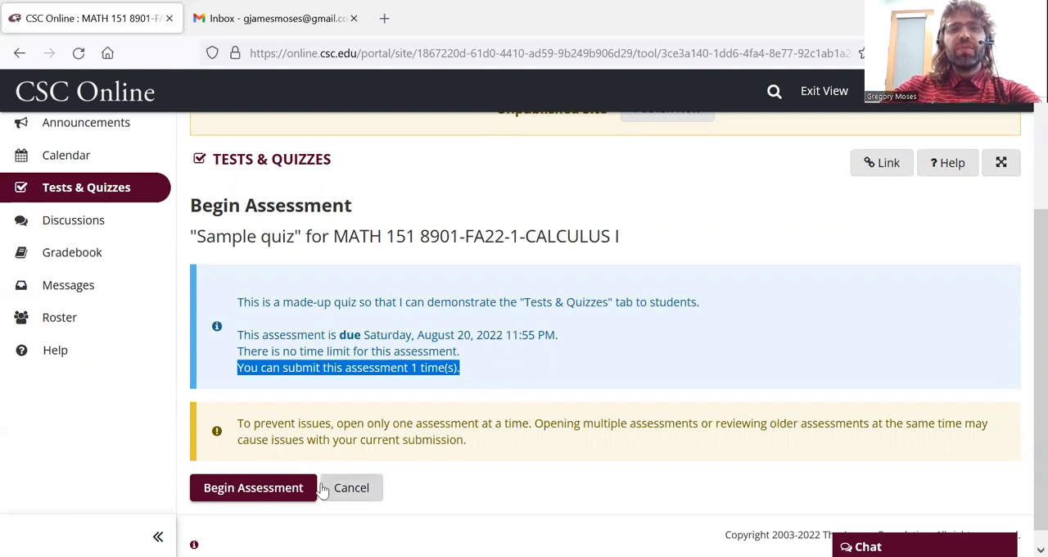
- Begin the Sample quiz, answer question 1 with B. Gregory Moses, and go to the next question
{"action": "left_click", "coordinate": [252, 489]}
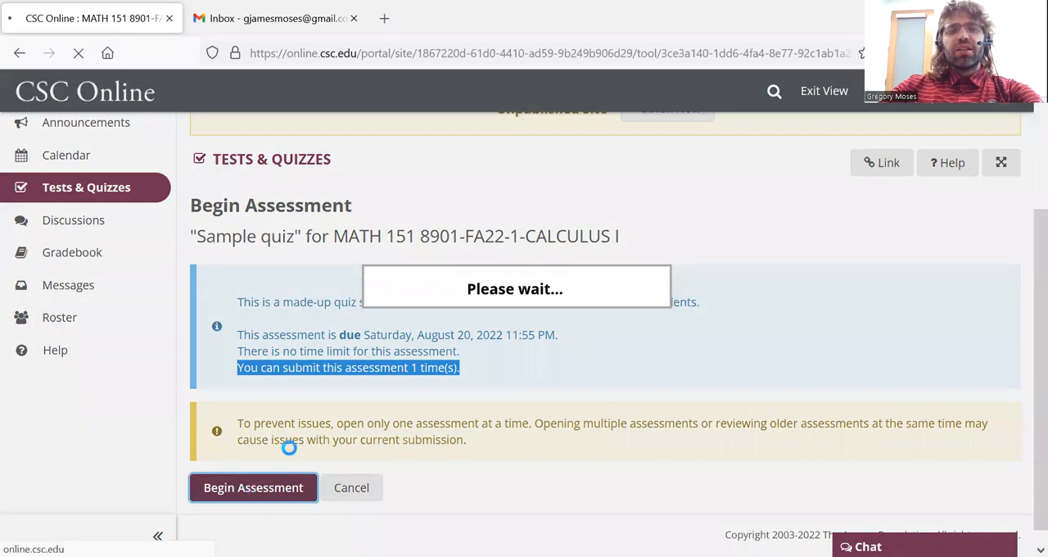
{"action": "left_click", "coordinate": [252, 488]}
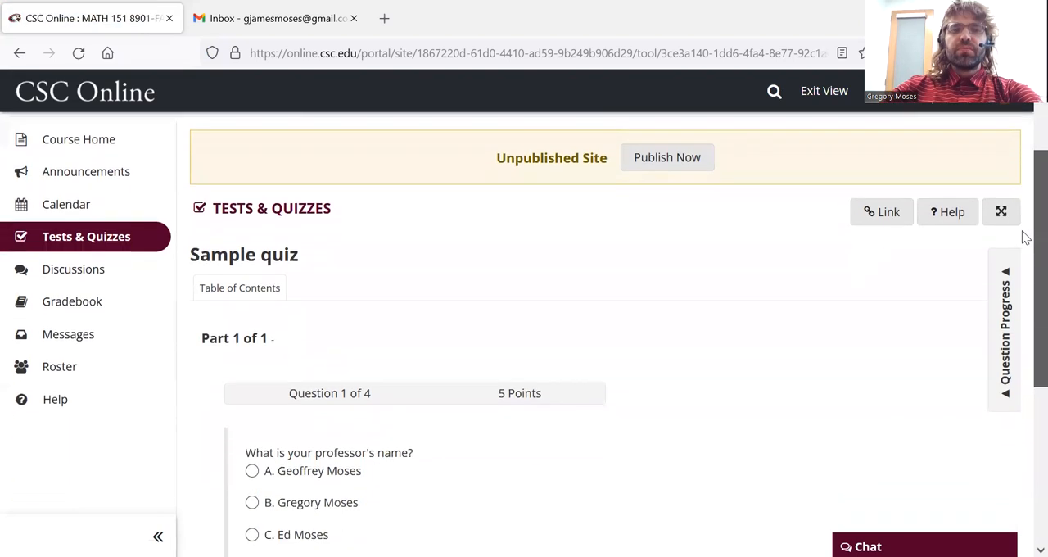
{"action": "scroll", "scroll_direction": "down", "scroll_amount": 3}
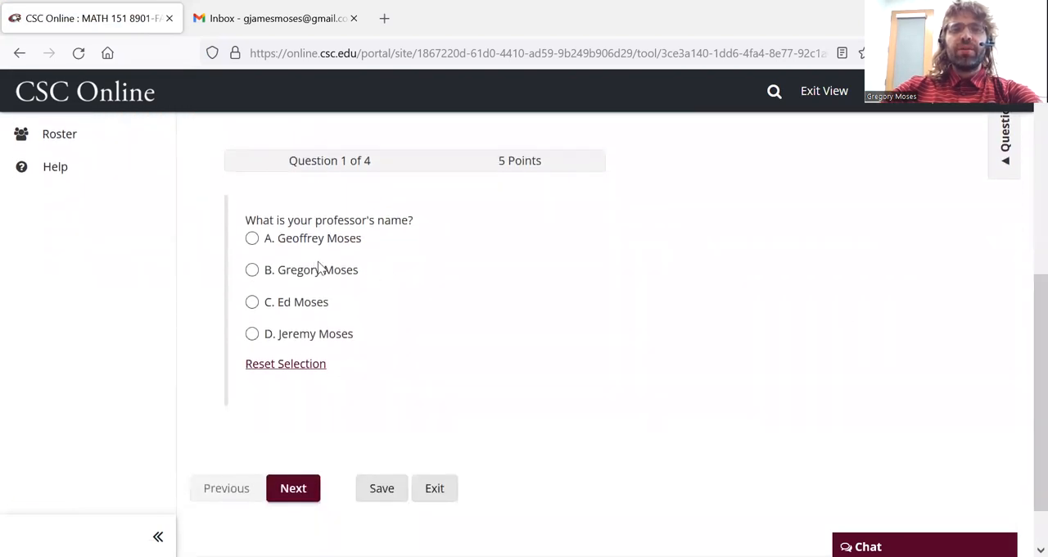
{"action": "mouse_move", "coordinate": [403, 206]}
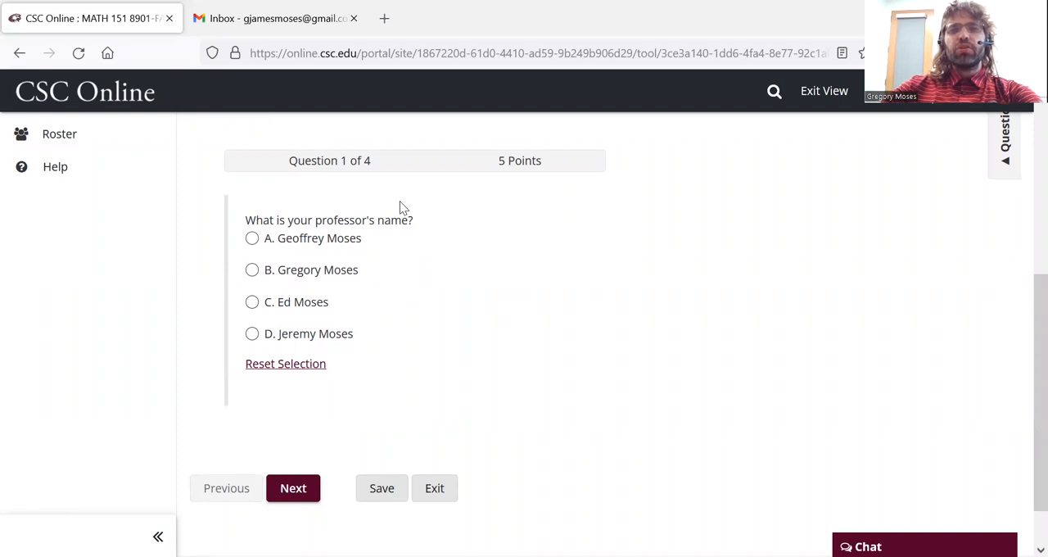
{"action": "left_click", "coordinate": [252, 269]}
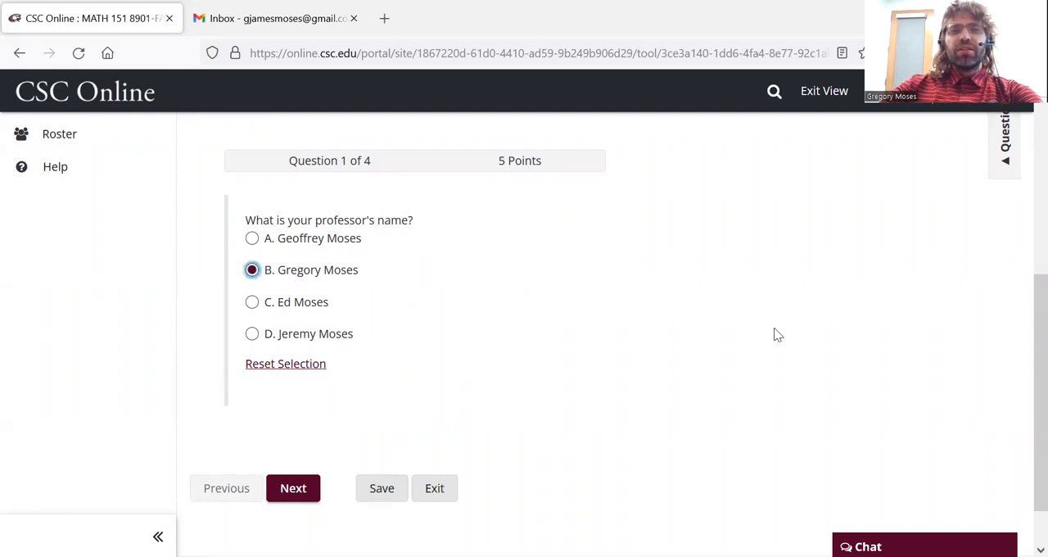
{"action": "mouse_move", "coordinate": [891, 401]}
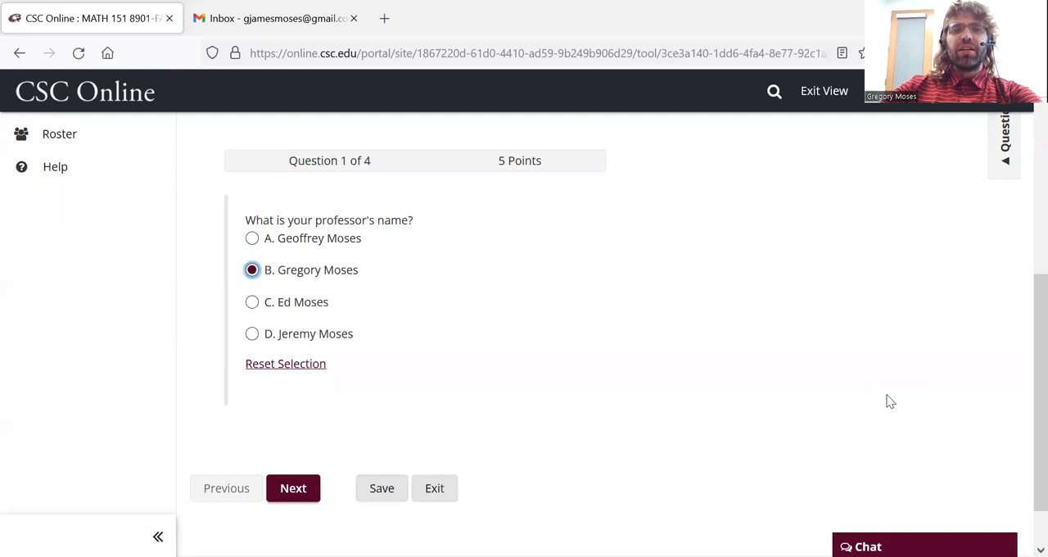
{"action": "mouse_move", "coordinate": [418, 406]}
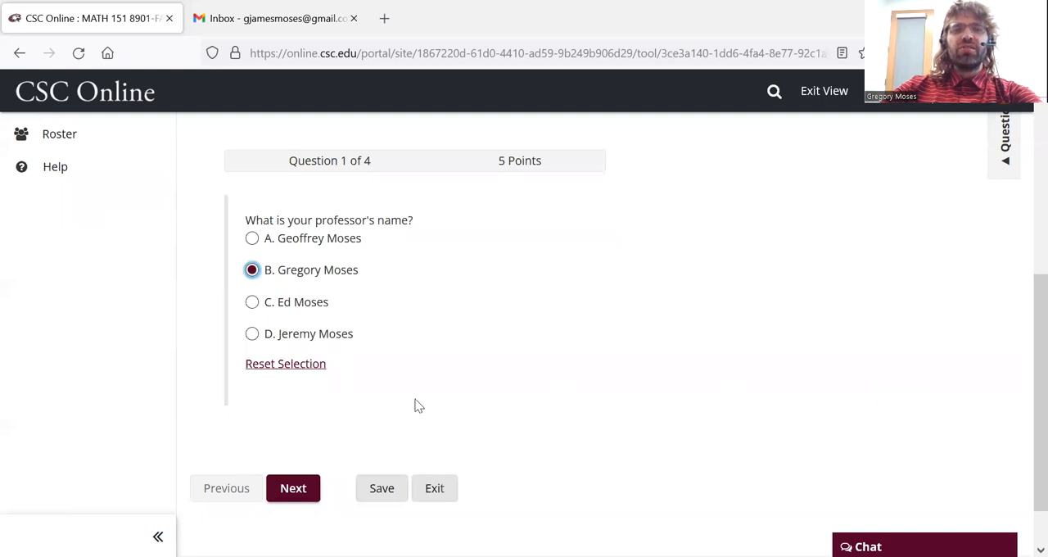
{"action": "mouse_move", "coordinate": [382, 488]}
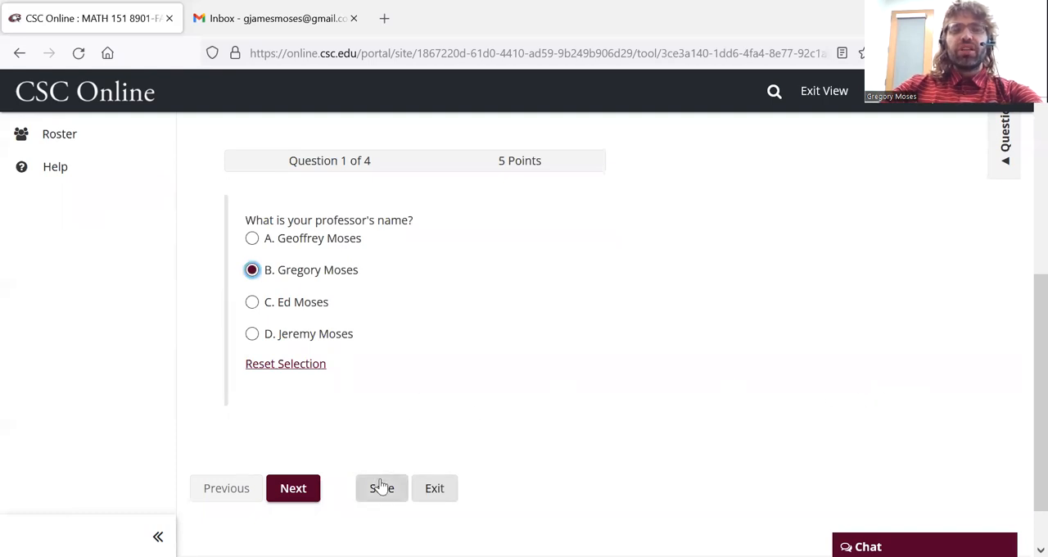
{"action": "mouse_move", "coordinate": [353, 459]}
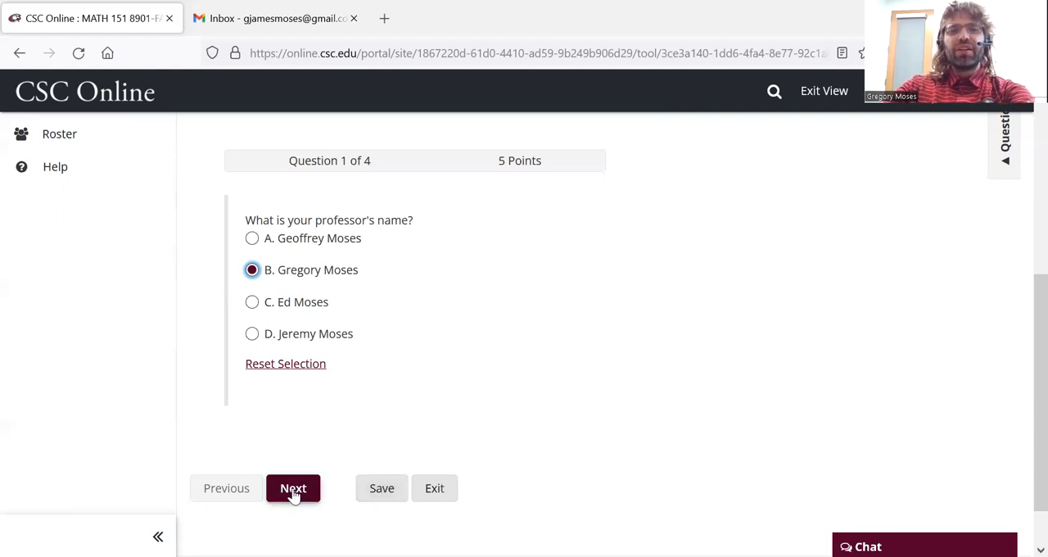
{"action": "left_click", "coordinate": [294, 488]}
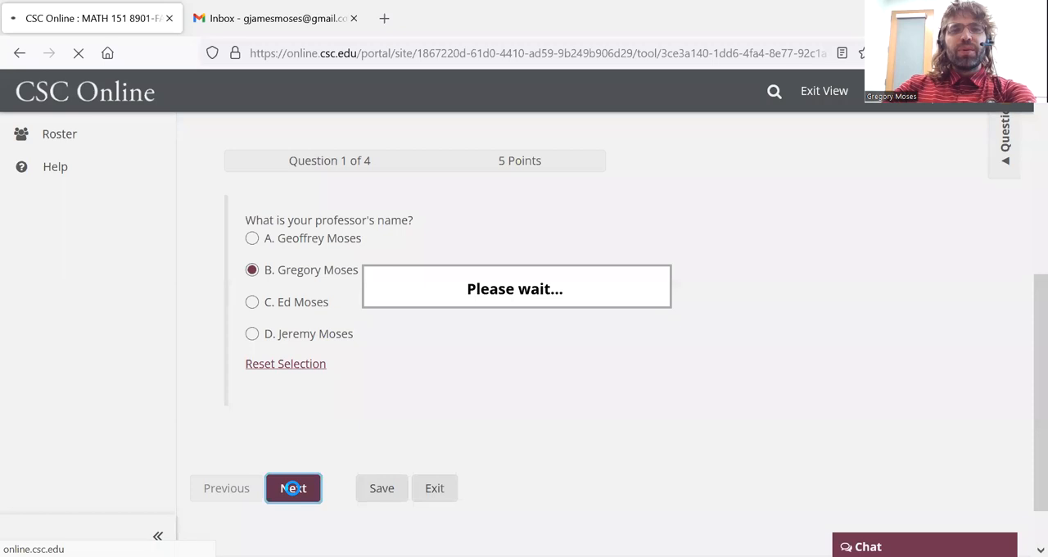
{"action": "left_click", "coordinate": [292, 488]}
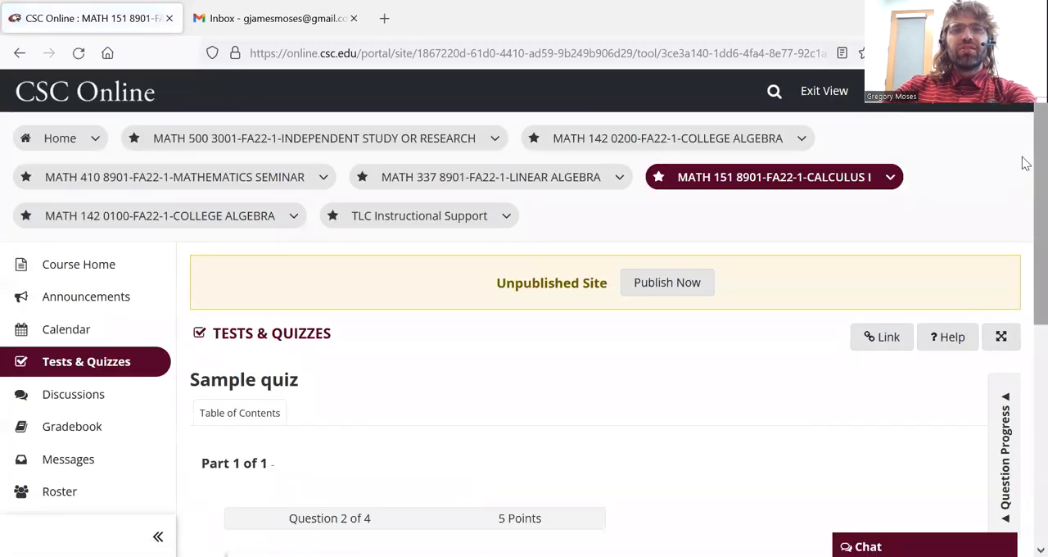
{"action": "scroll", "scroll_direction": "down", "scroll_amount": 3}
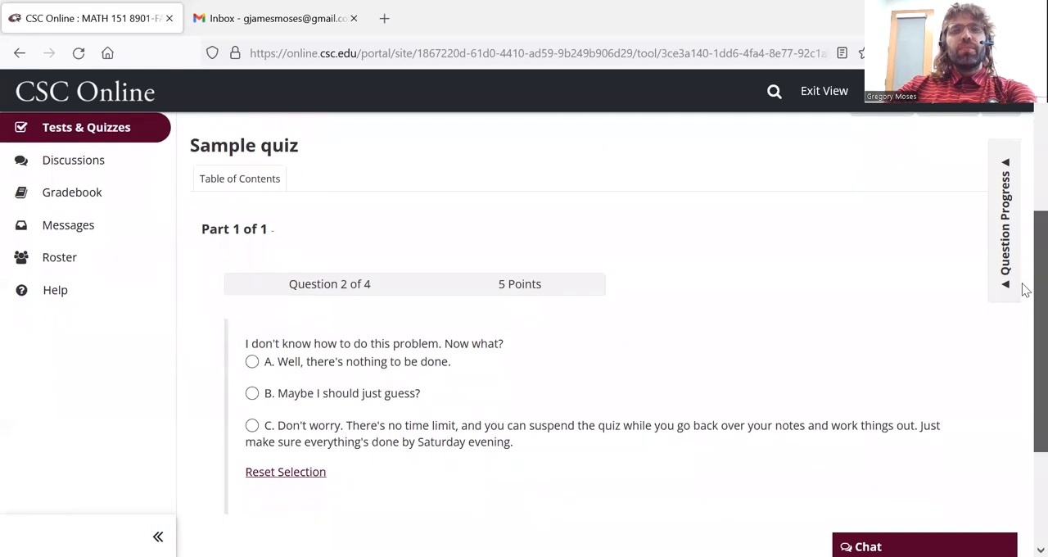
{"action": "scroll", "scroll_direction": "down", "scroll_amount": 3}
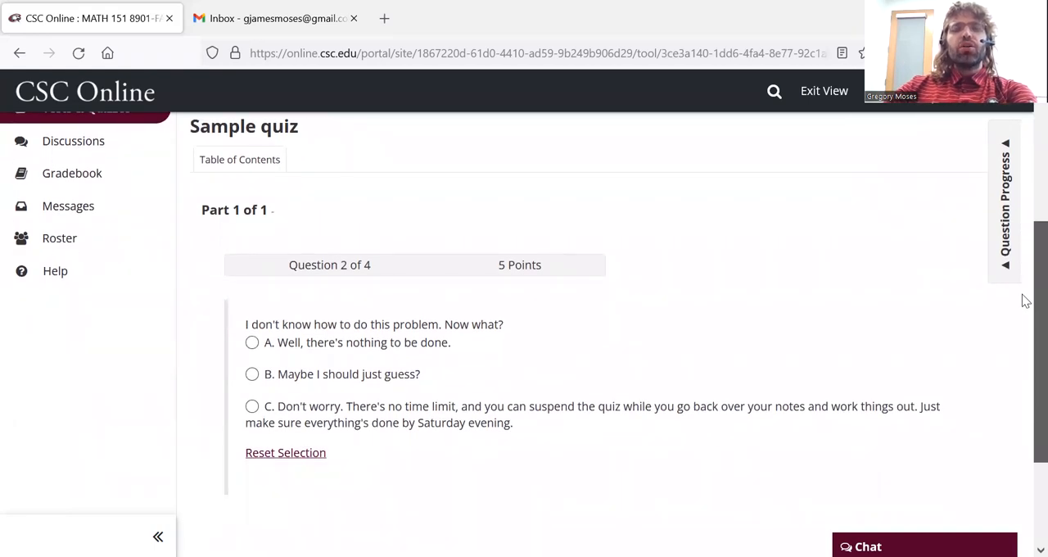
{"action": "scroll", "scroll_direction": "down", "scroll_amount": 3}
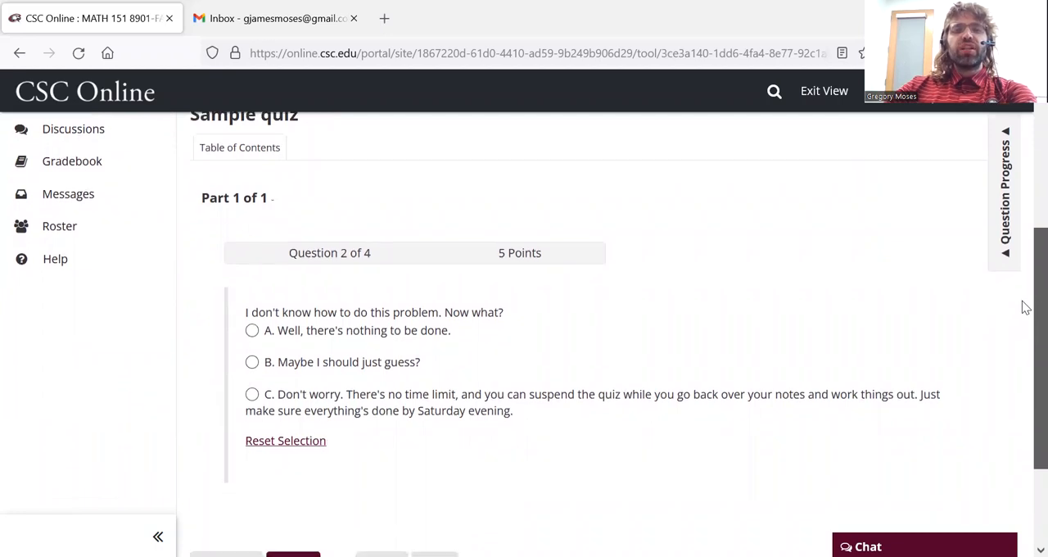
{"action": "scroll", "scroll_direction": "down", "scroll_amount": 3}
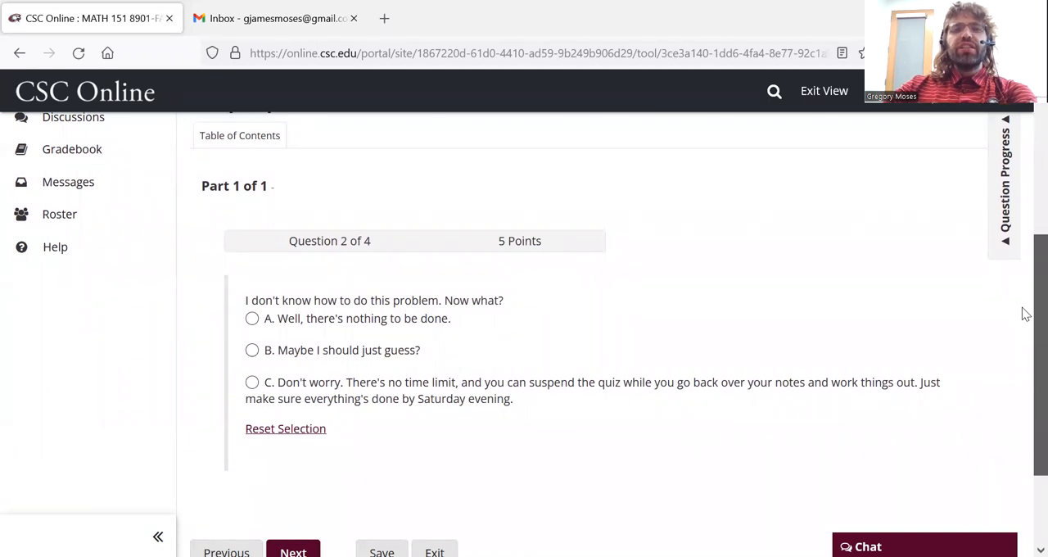
{"action": "scroll", "scroll_direction": "down", "scroll_amount": 3}
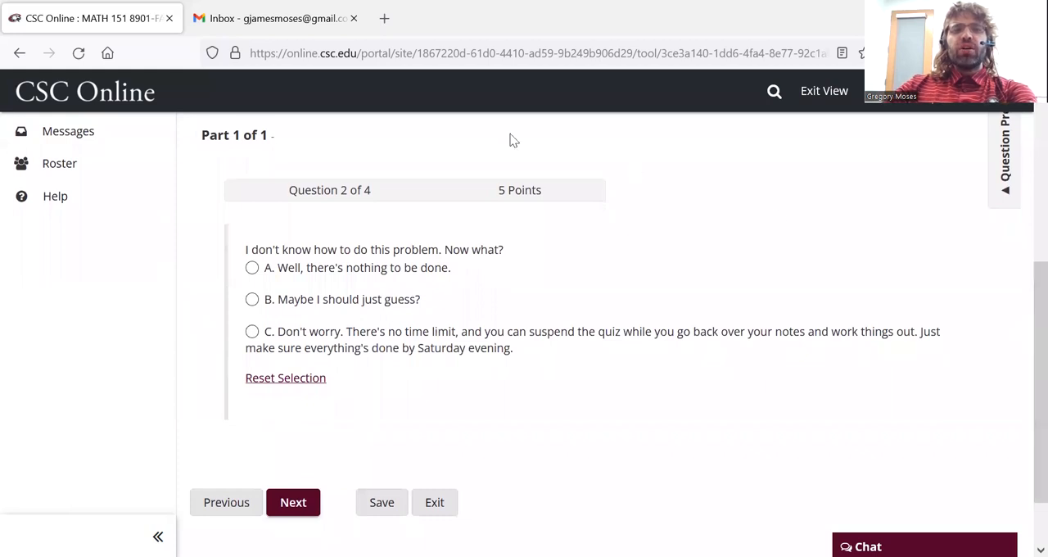
{"action": "mouse_move", "coordinate": [365, 195]}
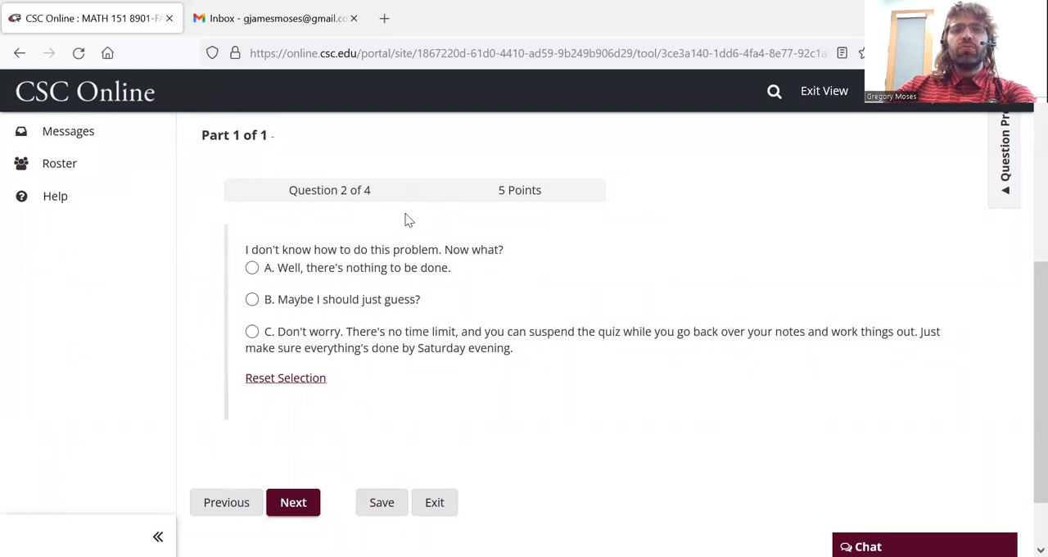
{"action": "mouse_move", "coordinate": [553, 355]}
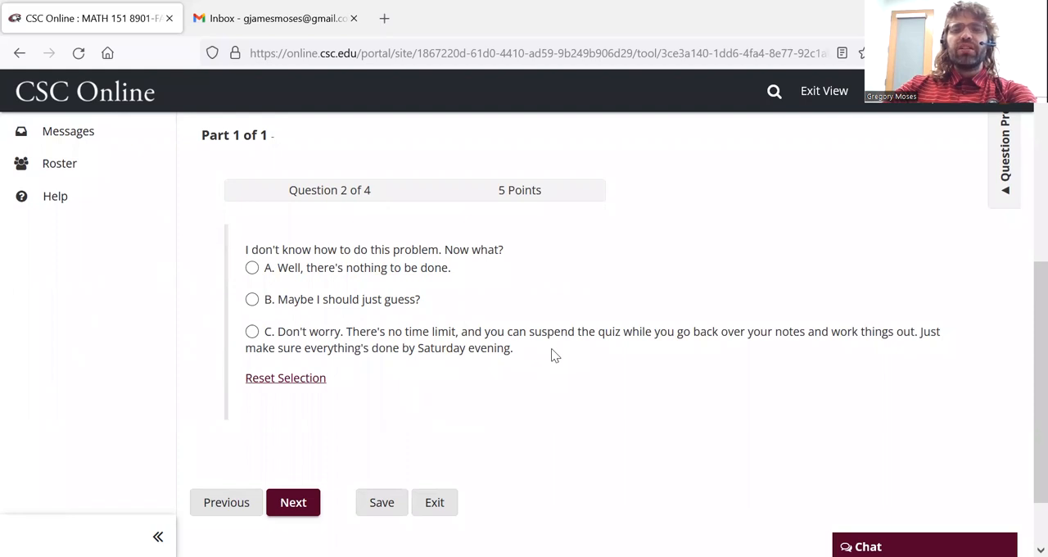
- Exit the quiz, saving it for later, and return to the Take an Assessment list
{"action": "left_click", "coordinate": [436, 501]}
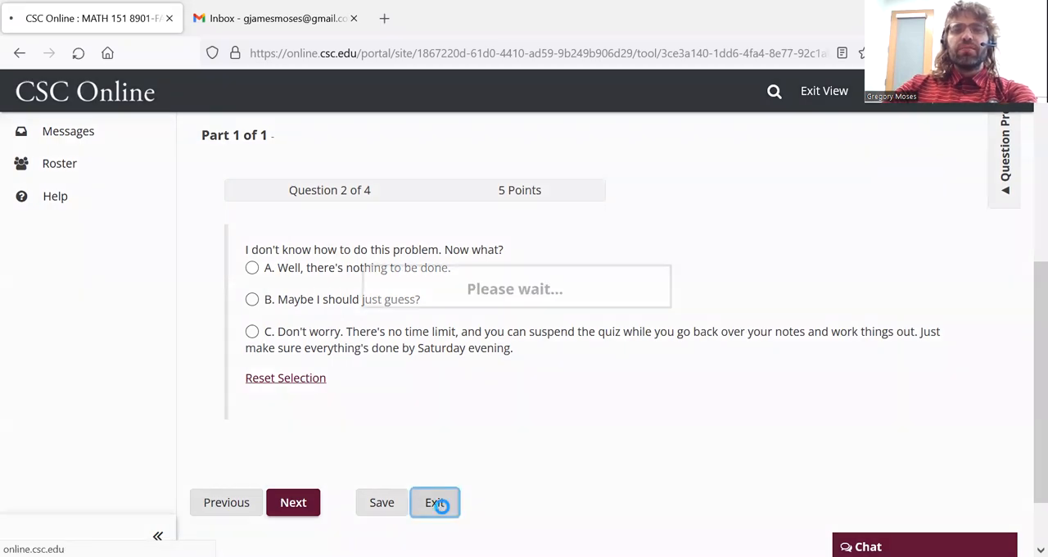
{"action": "left_click", "coordinate": [436, 502]}
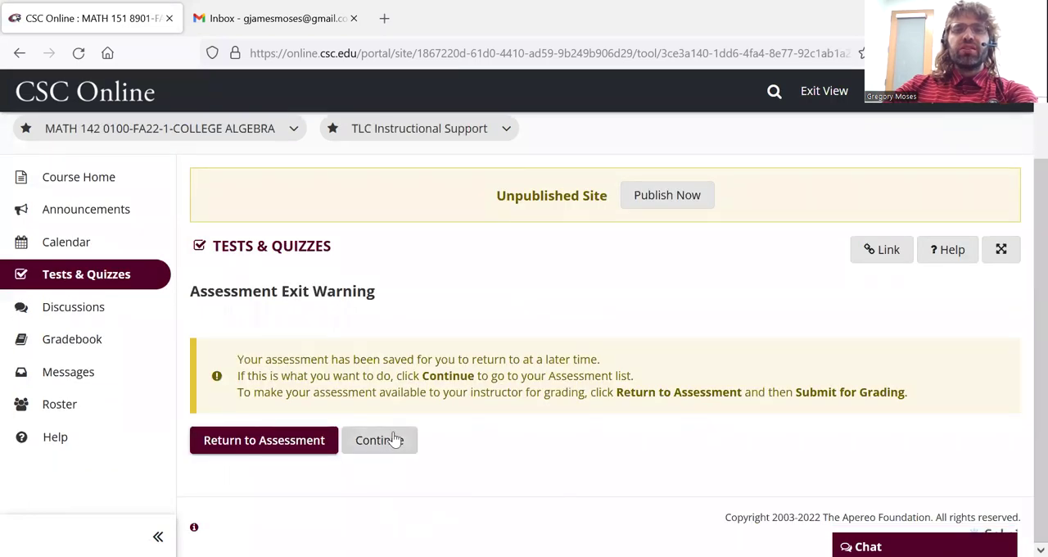
{"action": "left_click", "coordinate": [380, 439]}
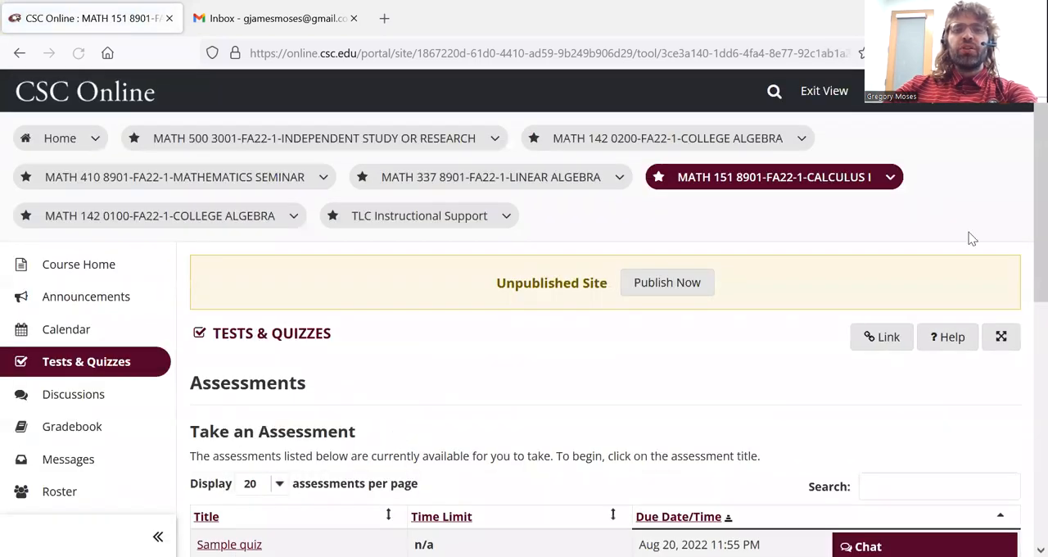
{"action": "scroll", "scroll_direction": "down", "scroll_amount": 3}
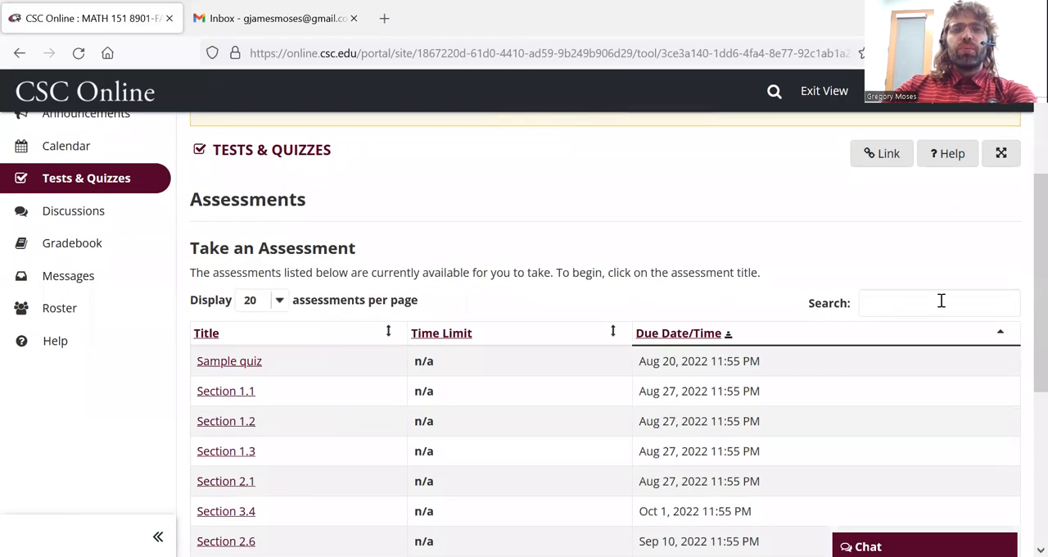
{"action": "mouse_move", "coordinate": [231, 367]}
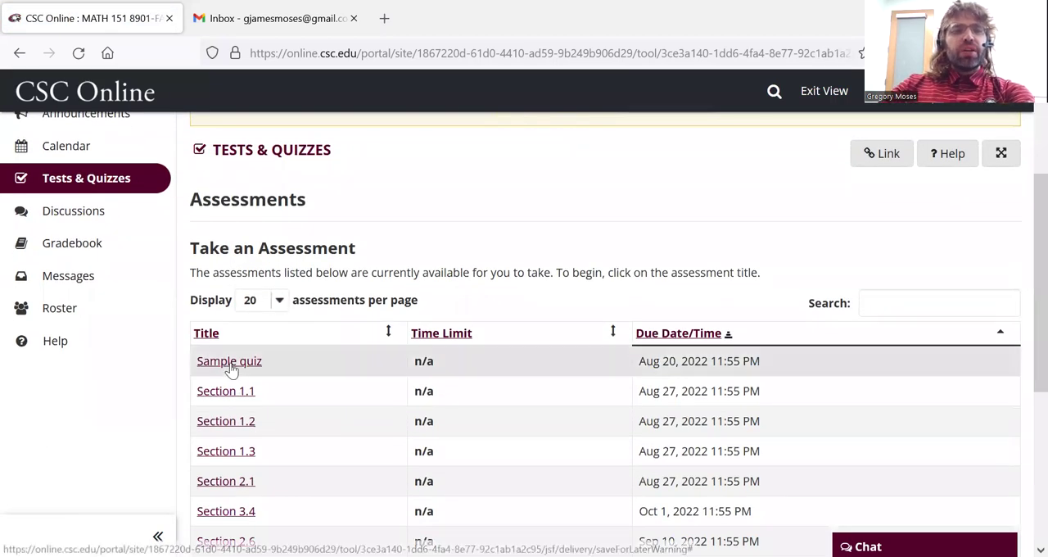
{"action": "mouse_move", "coordinate": [229, 368]}
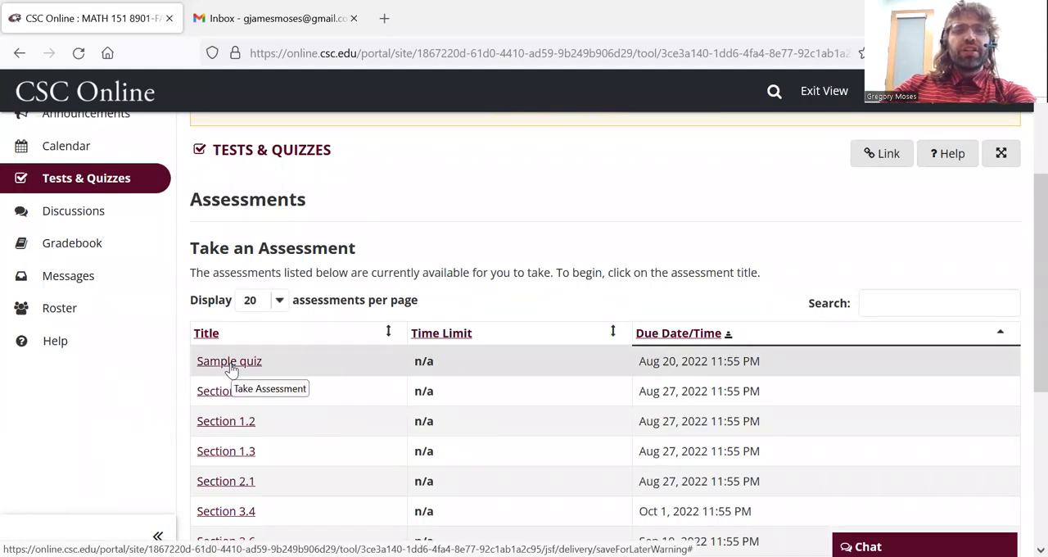
- Resume the saved Sample quiz via Continue Assessment and keep option B on question 1
{"action": "left_click", "coordinate": [229, 361]}
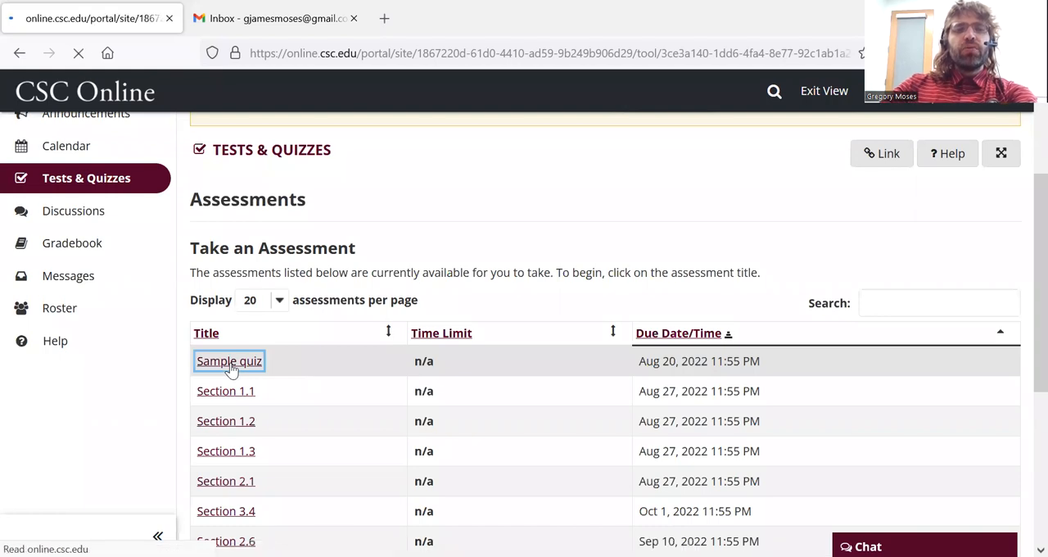
{"action": "left_click", "coordinate": [229, 361]}
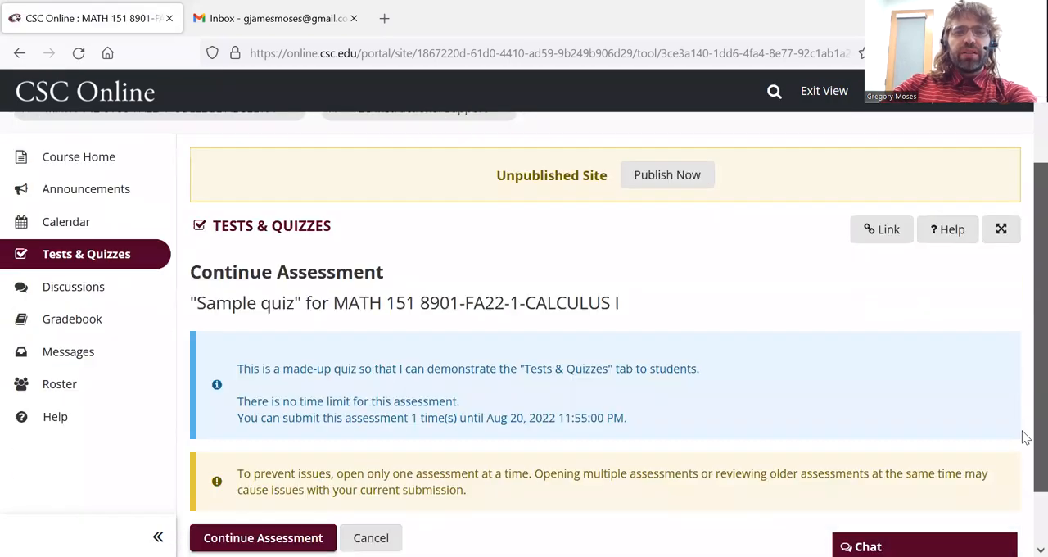
{"action": "left_click", "coordinate": [262, 537]}
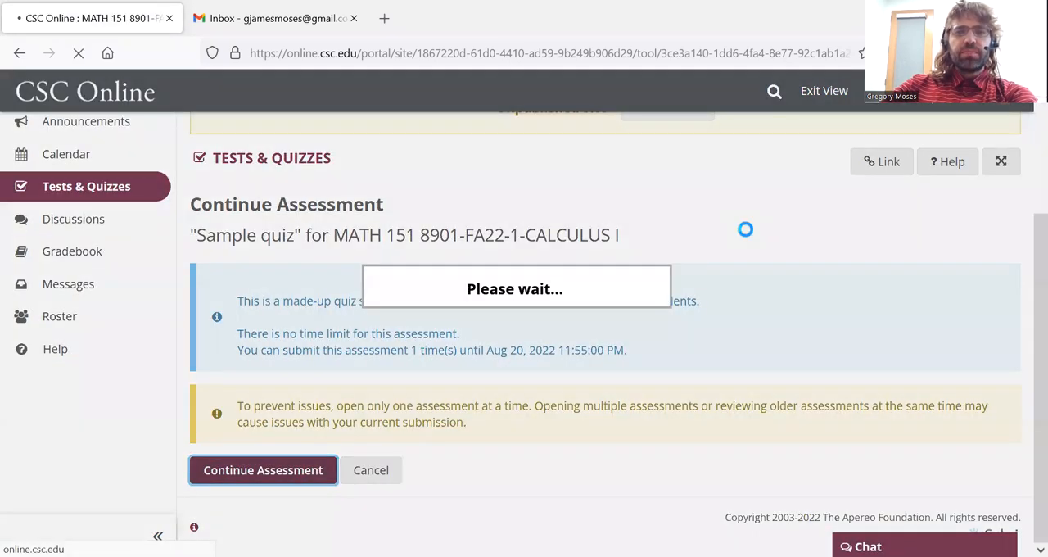
{"action": "left_click", "coordinate": [262, 470]}
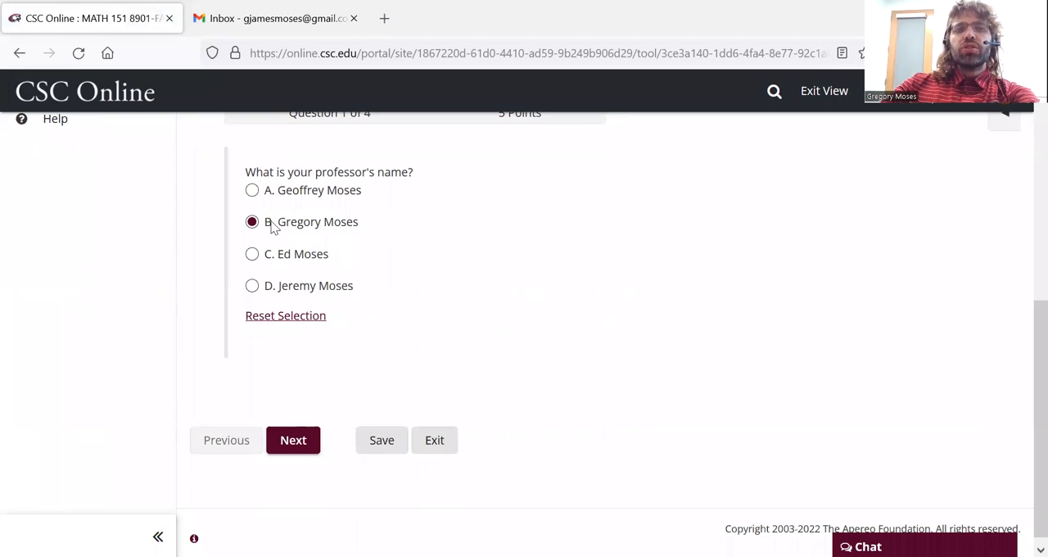
{"action": "mouse_move", "coordinate": [299, 225]}
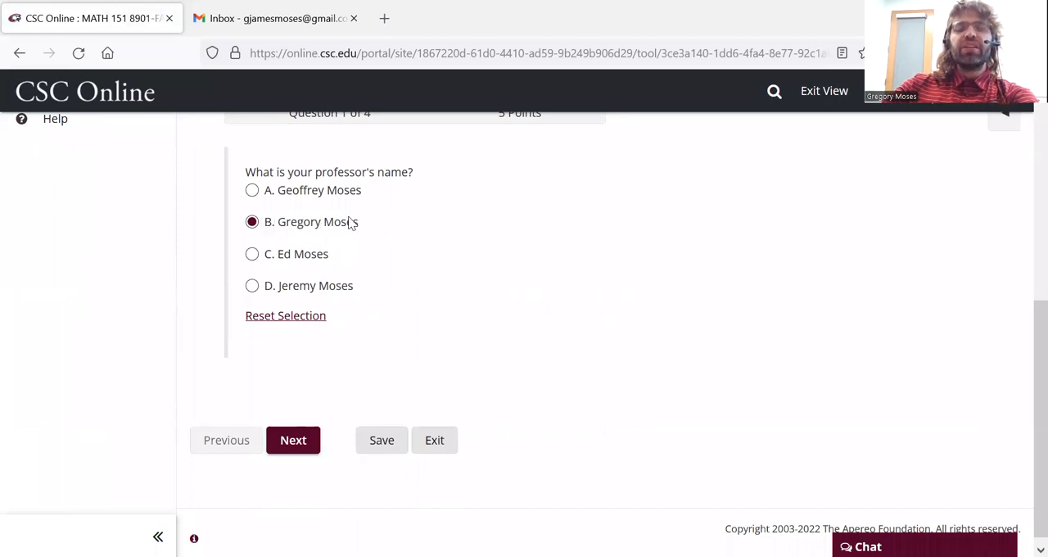
{"action": "mouse_move", "coordinate": [304, 384]}
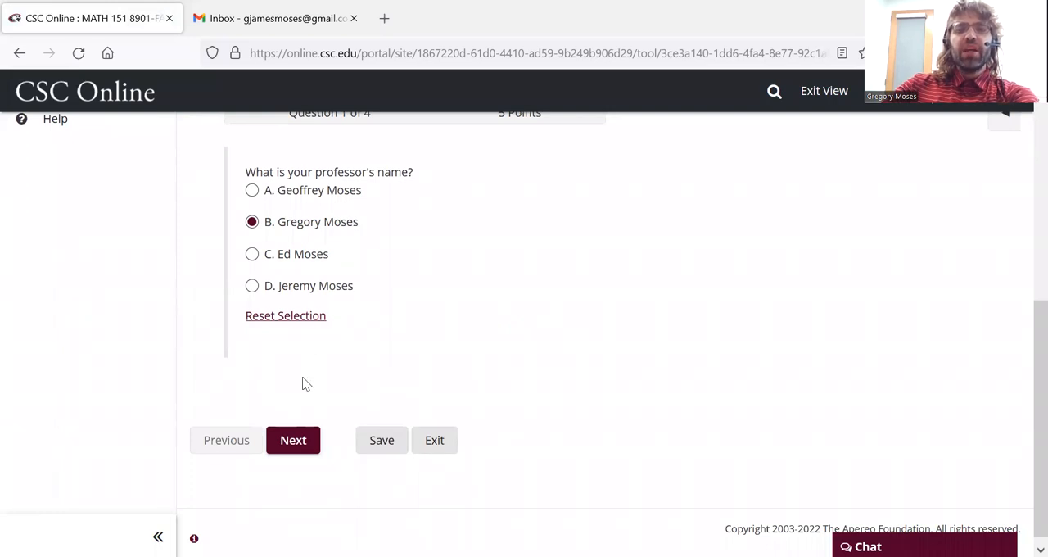
{"action": "mouse_move", "coordinate": [287, 449]}
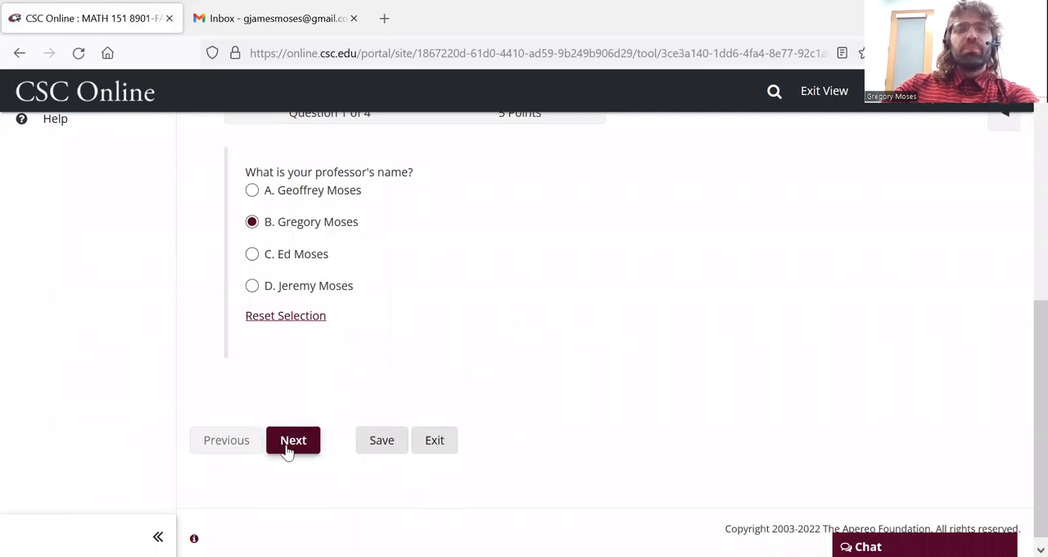
- Advance to question 2 and choose option C, that the quiz can be suspended to review notes
{"action": "left_click", "coordinate": [293, 439]}
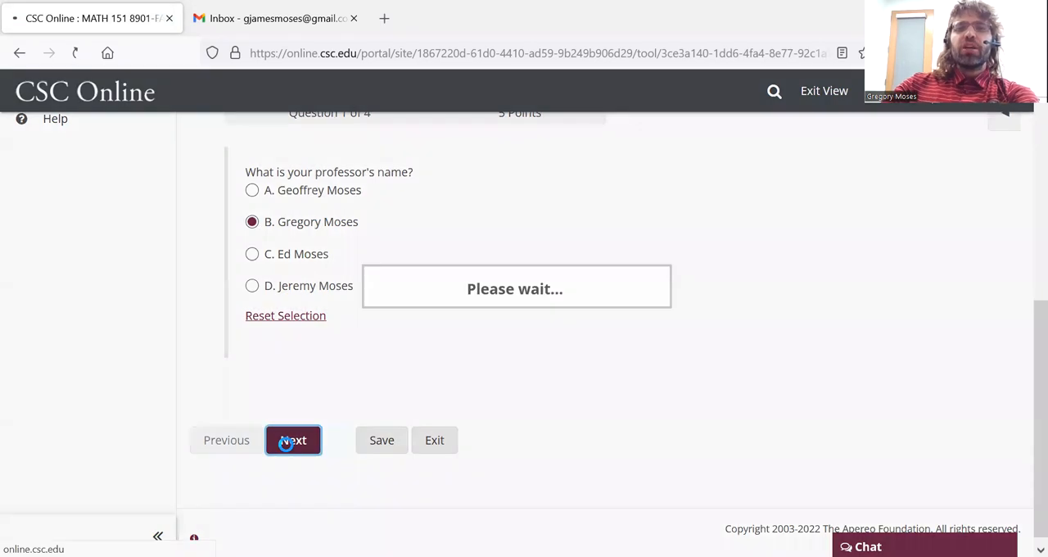
{"action": "left_click", "coordinate": [294, 439]}
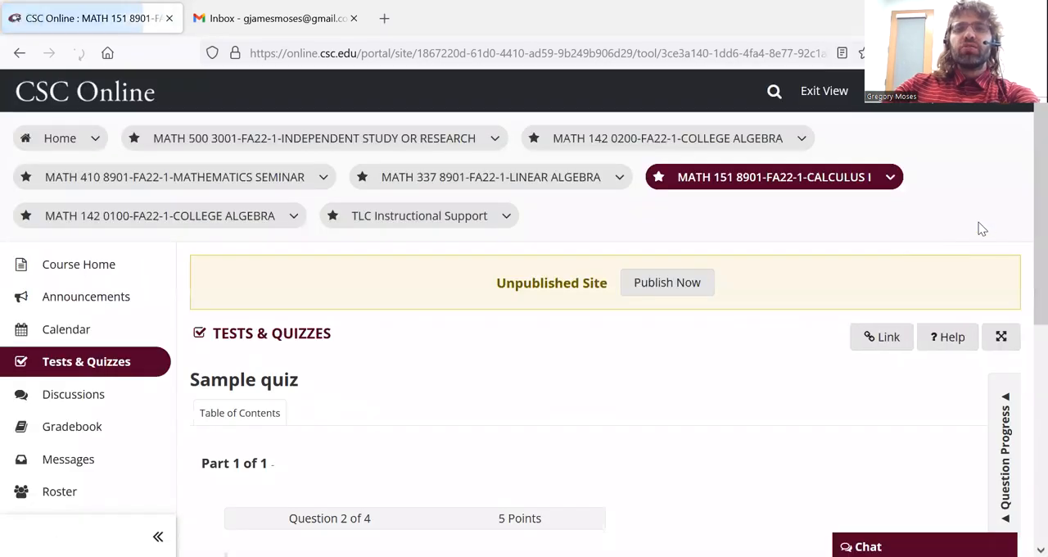
{"action": "scroll", "scroll_direction": "down", "scroll_amount": 3}
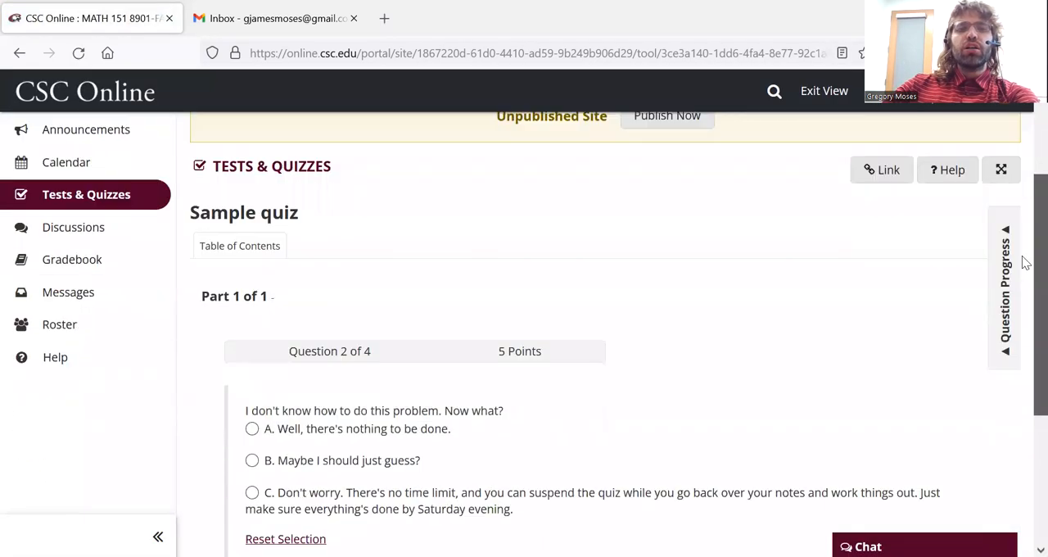
{"action": "scroll", "scroll_direction": "down", "scroll_amount": 3}
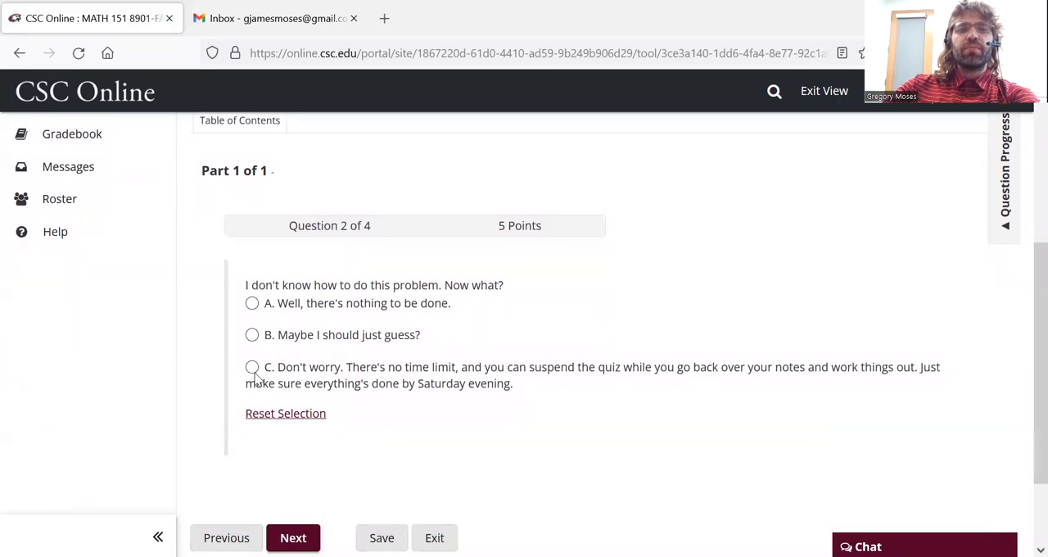
{"action": "left_click", "coordinate": [252, 367]}
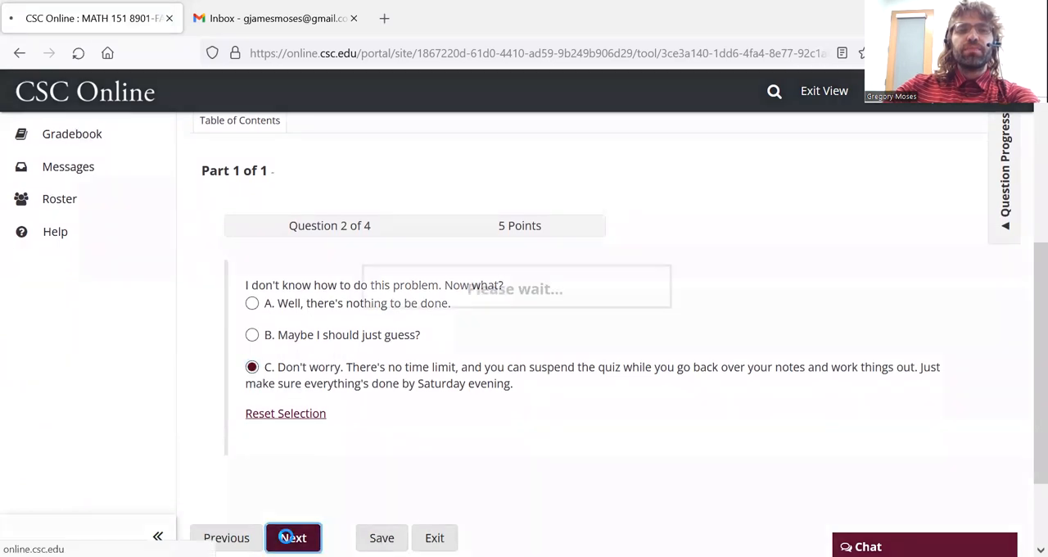
- Advance to question 3 and choose option B, asking a question on the forums
{"action": "left_click", "coordinate": [293, 537]}
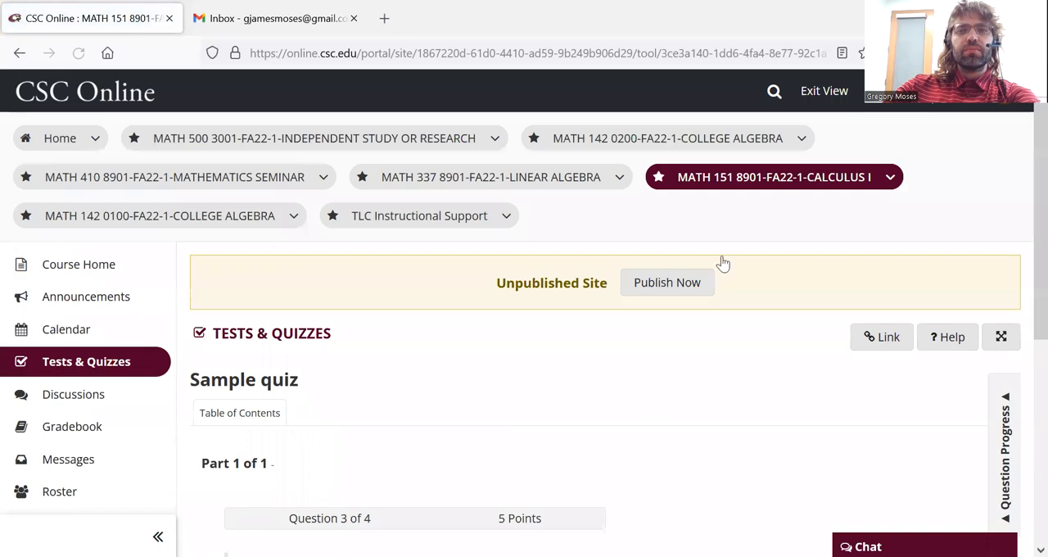
{"action": "scroll", "scroll_direction": "down", "scroll_amount": 3}
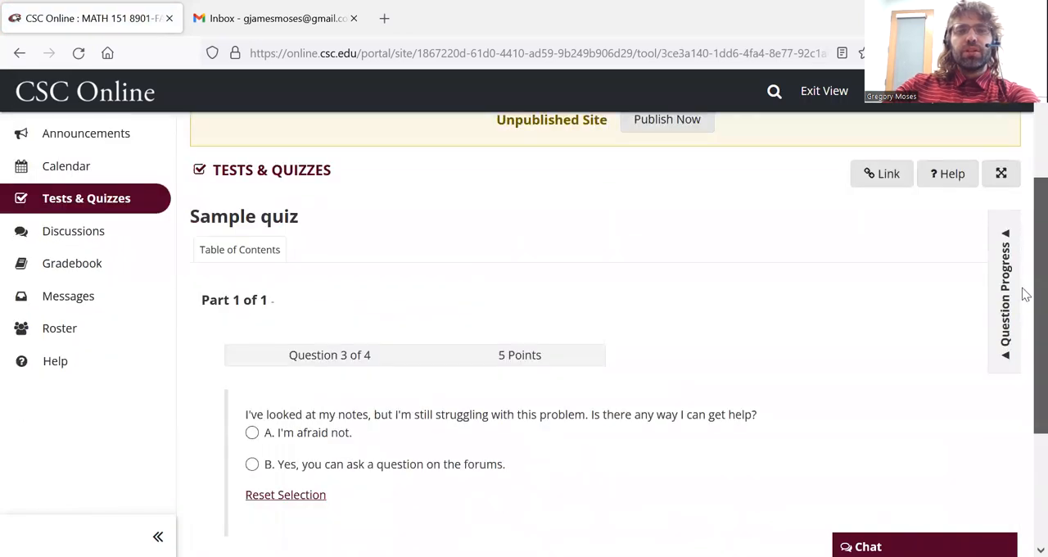
{"action": "scroll", "scroll_direction": "down", "scroll_amount": 3}
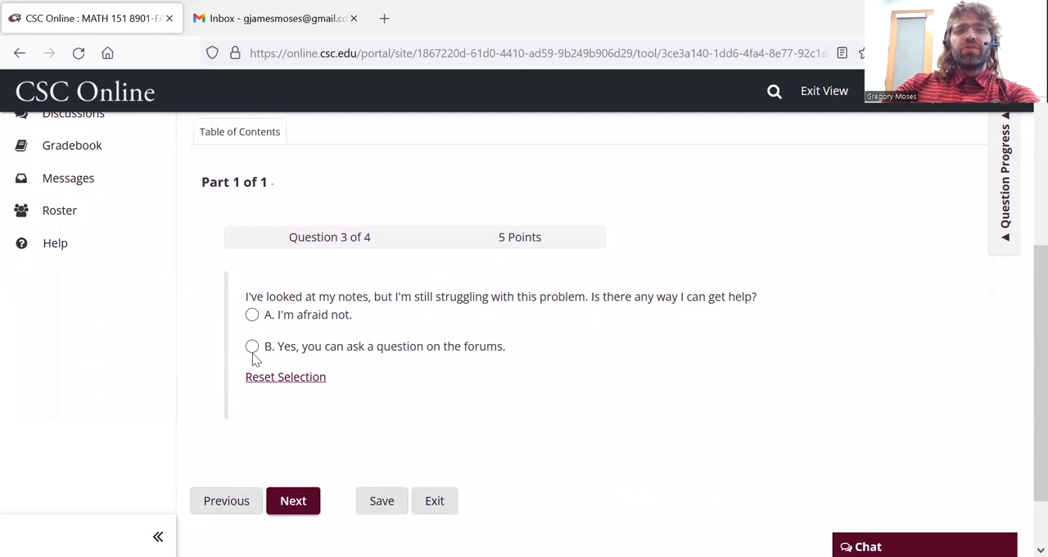
{"action": "left_click", "coordinate": [252, 347]}
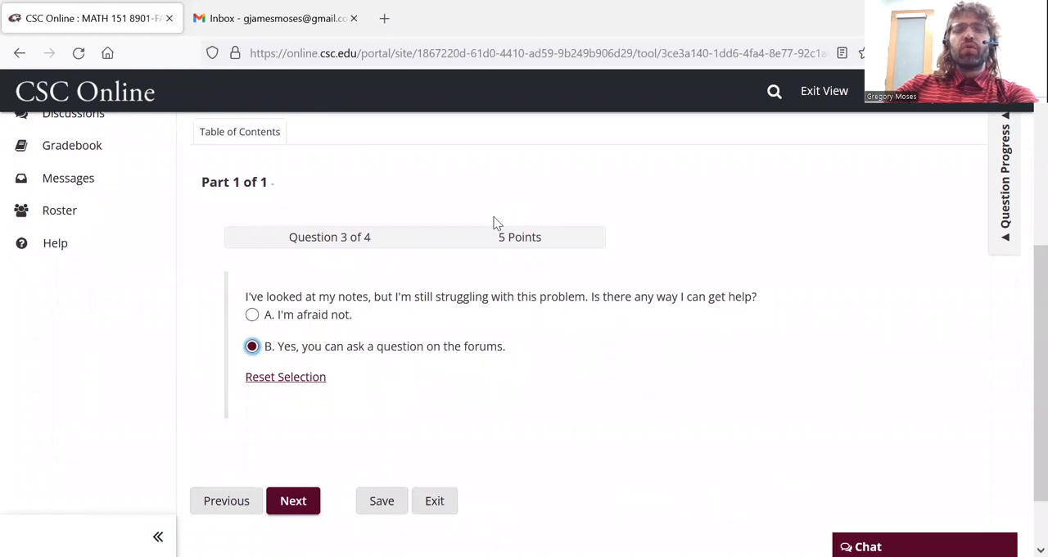
{"action": "mouse_move", "coordinate": [466, 226]}
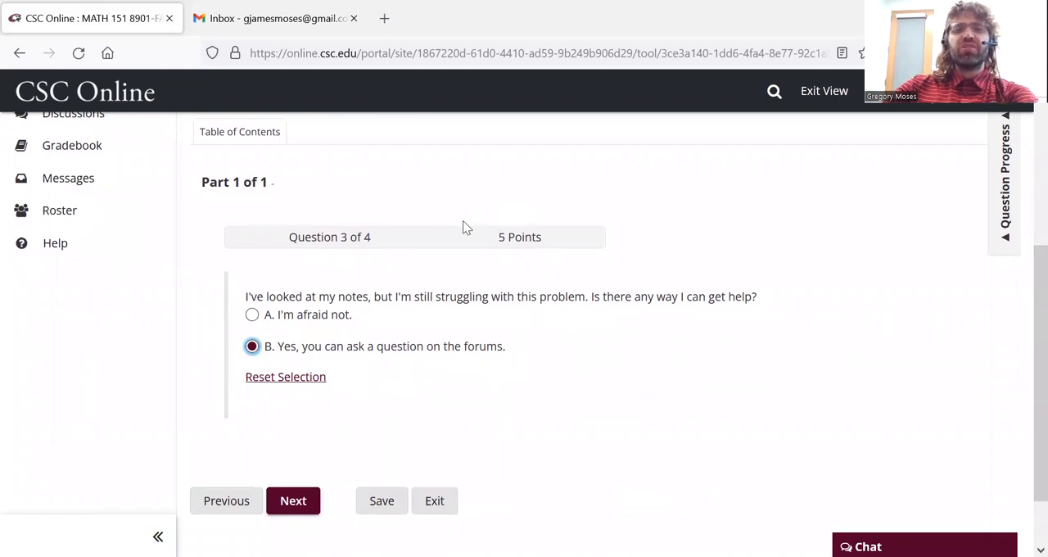
{"action": "mouse_move", "coordinate": [448, 285]}
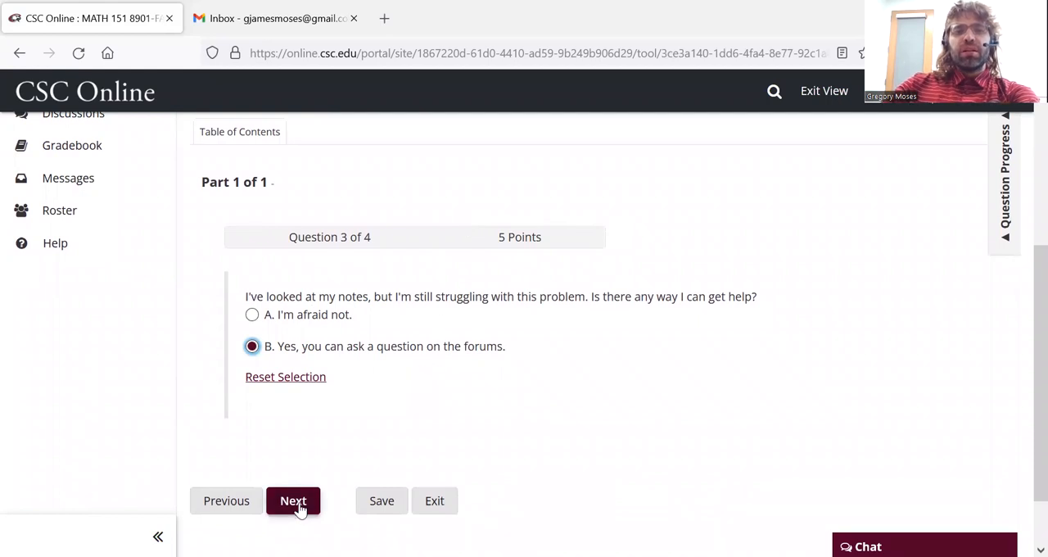
- Advance to question 4 and read its four checkbox options, leaving all unchecked
{"action": "left_click", "coordinate": [293, 501]}
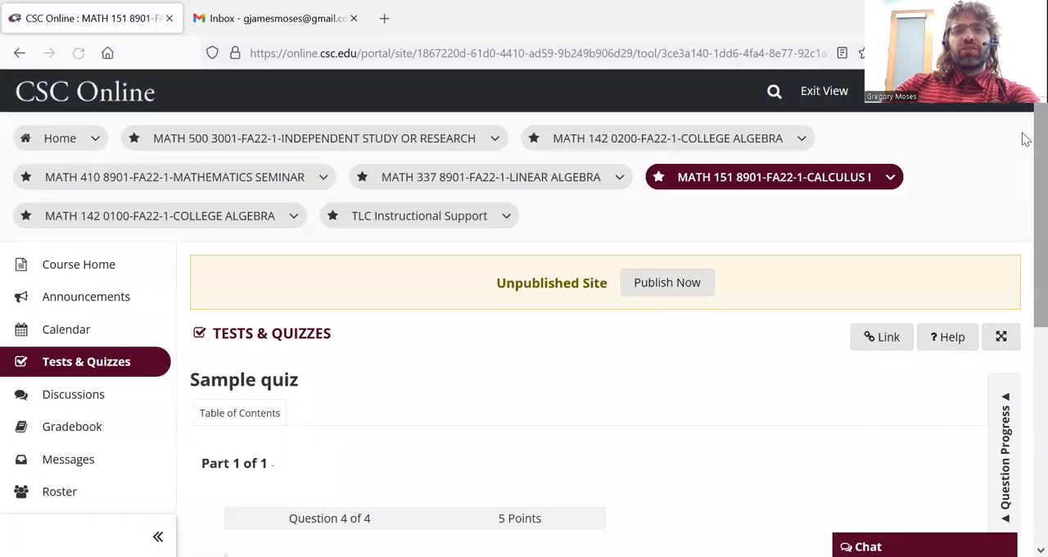
{"action": "scroll", "scroll_direction": "down", "scroll_amount": 3}
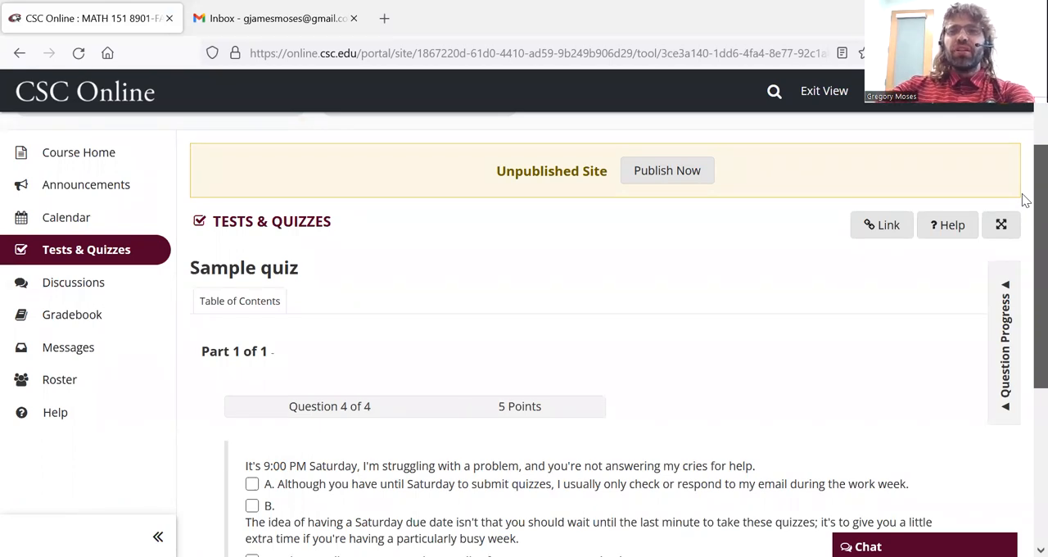
{"action": "scroll", "scroll_direction": "down", "scroll_amount": 3}
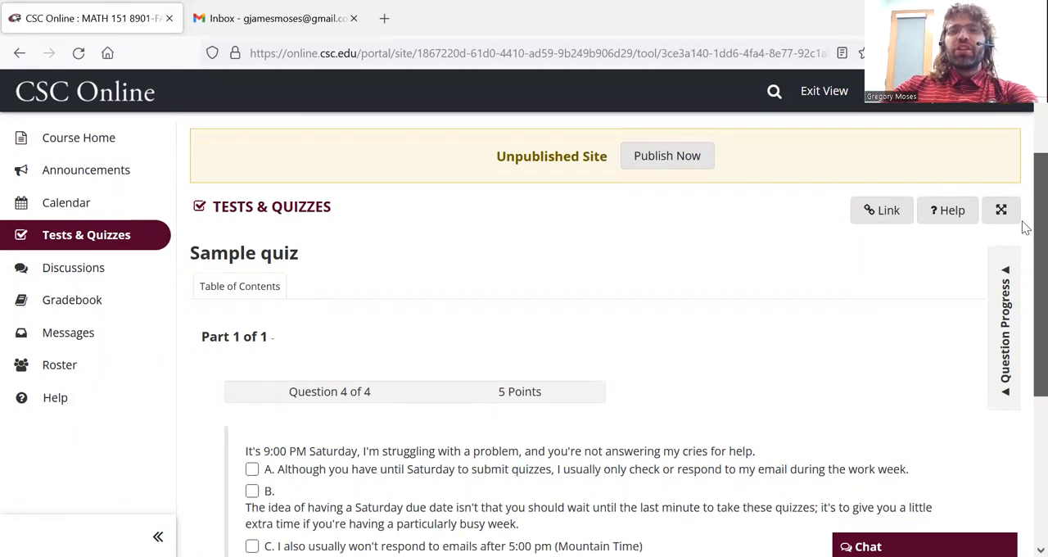
{"action": "scroll", "scroll_direction": "down", "scroll_amount": 3}
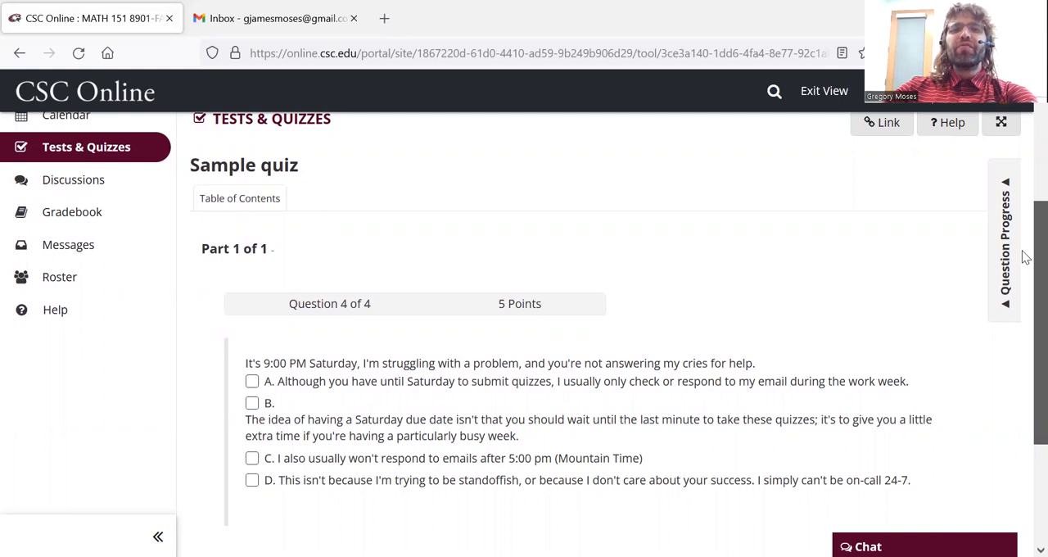
{"action": "scroll", "scroll_direction": "down", "scroll_amount": 3}
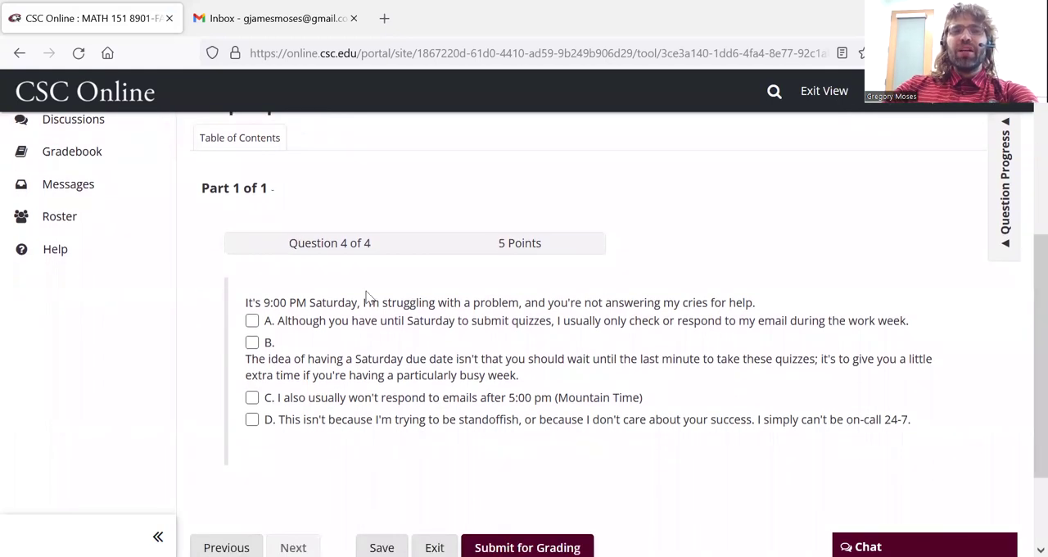
{"action": "left_click_drag", "start_coordinate": [246, 301], "coordinate": [357, 301]}
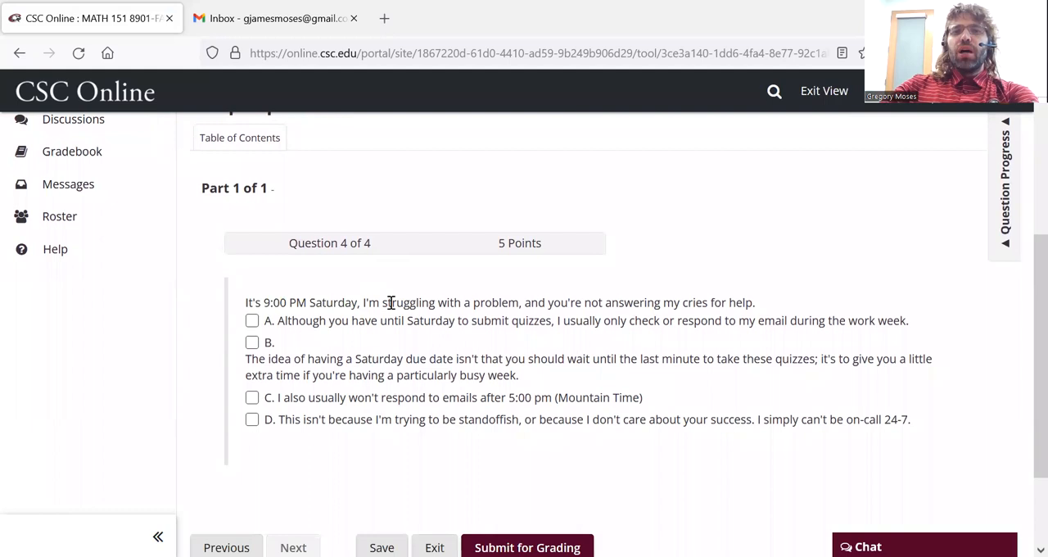
{"action": "mouse_move", "coordinate": [277, 298]}
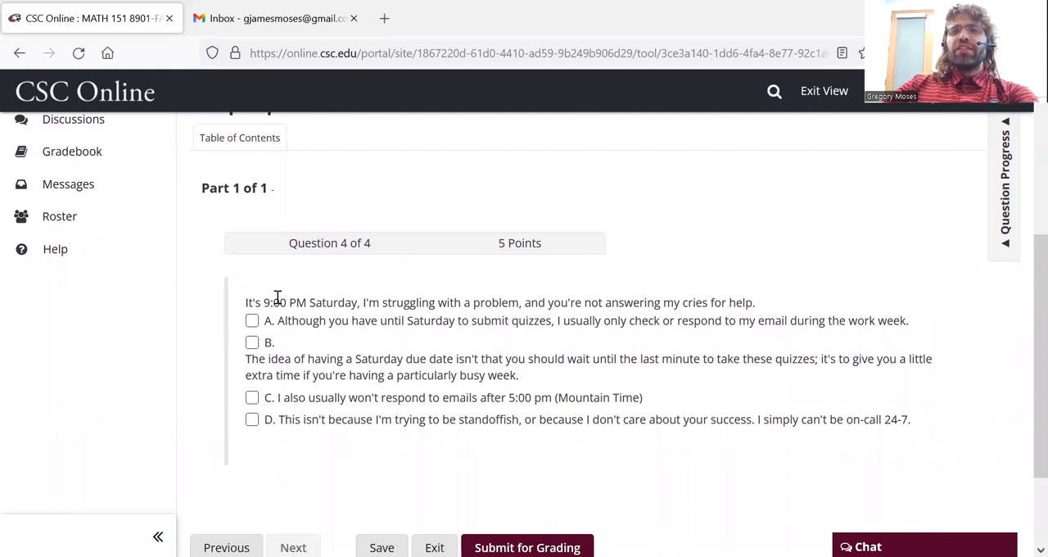
- Check answer options A, B, C and D for question 4 and bring Submit for Grading into view
{"action": "left_click", "coordinate": [252, 320]}
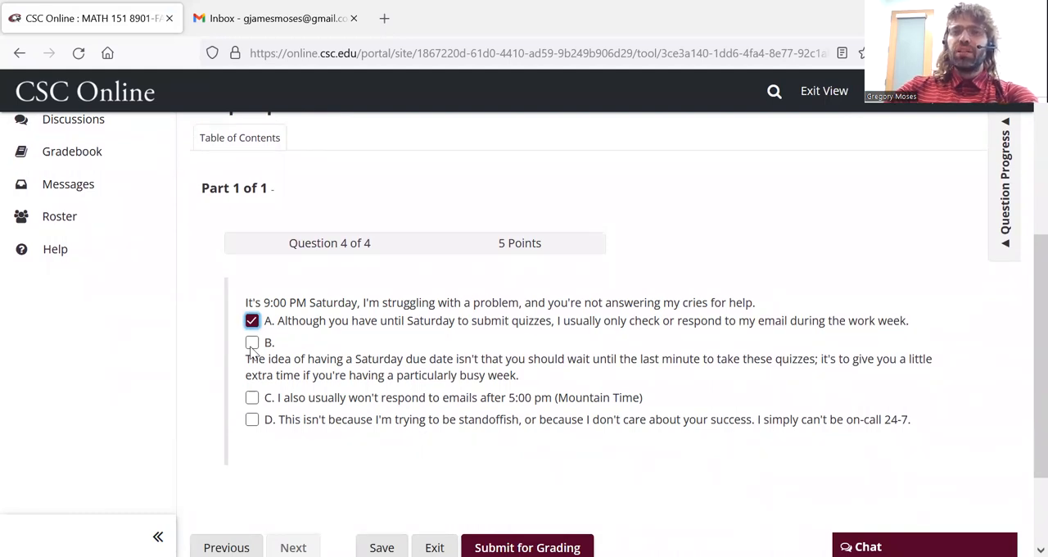
{"action": "left_click", "coordinate": [252, 343]}
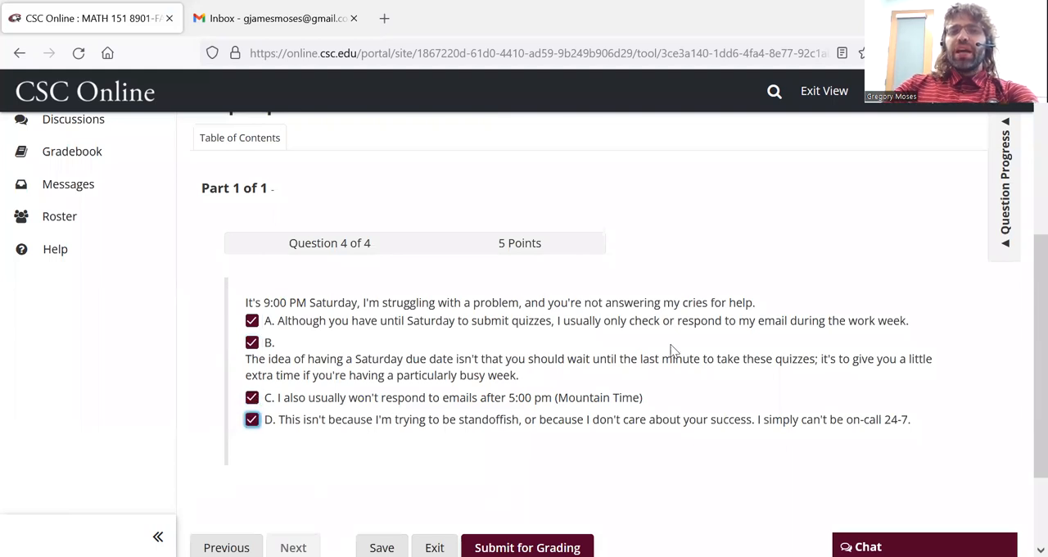
{"action": "left_click", "coordinate": [252, 343]}
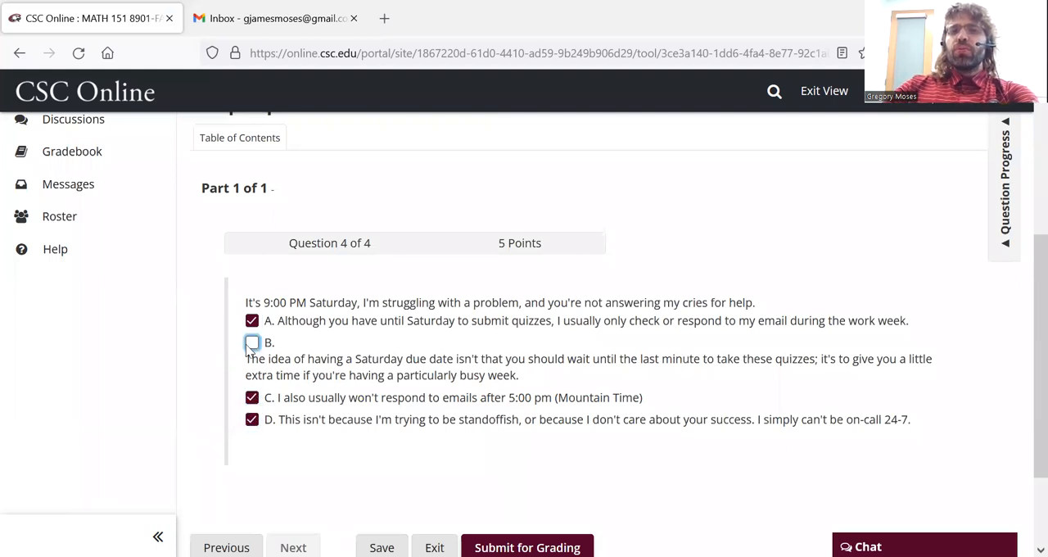
{"action": "left_click", "coordinate": [252, 343]}
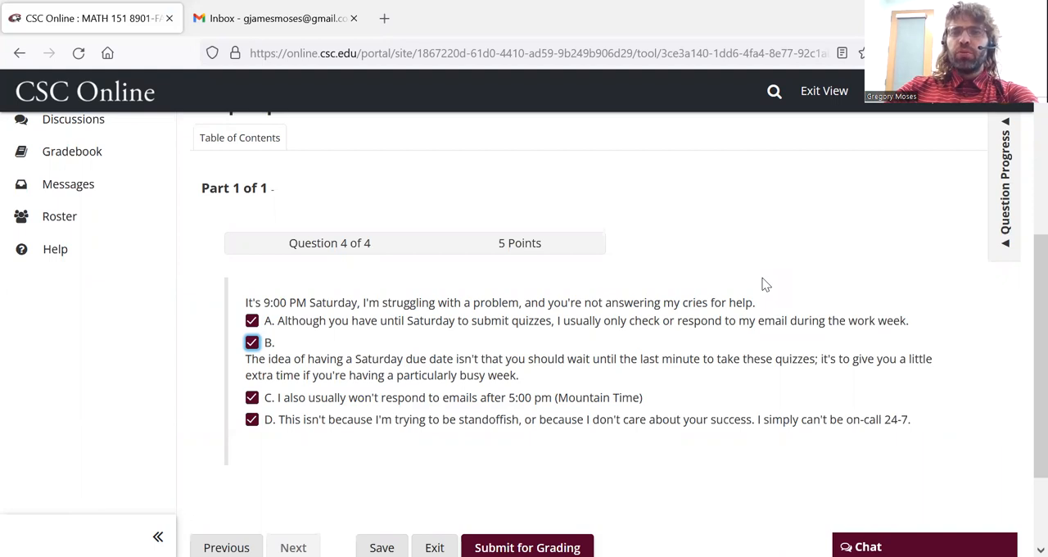
{"action": "mouse_move", "coordinate": [1025, 467]}
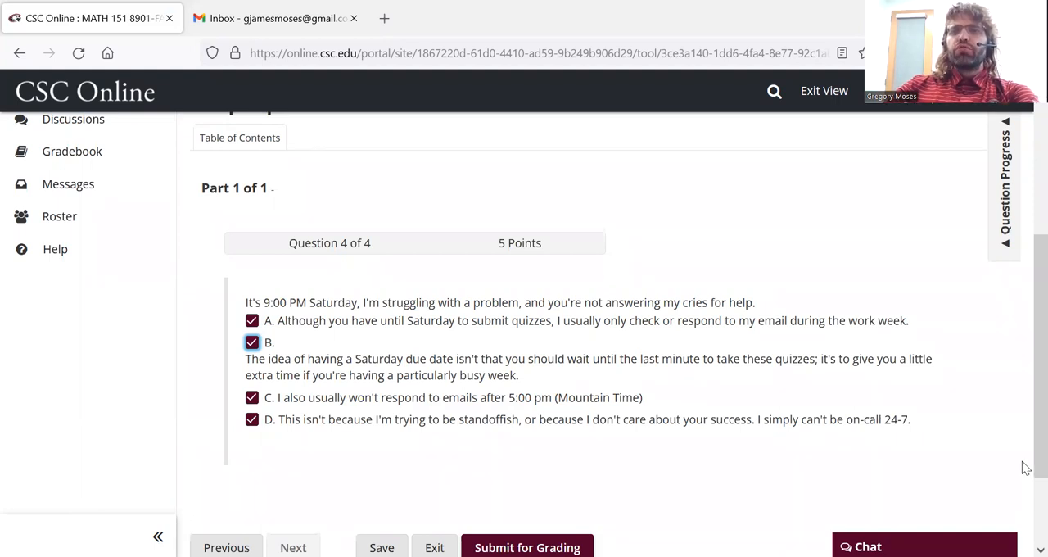
{"action": "scroll", "scroll_direction": "down", "scroll_amount": 3}
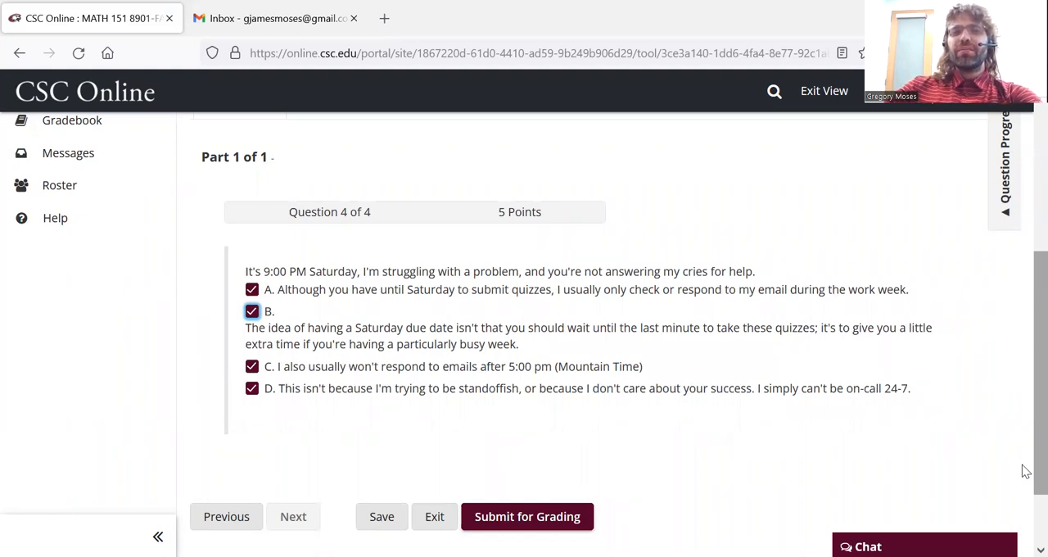
{"action": "mouse_move", "coordinate": [528, 516]}
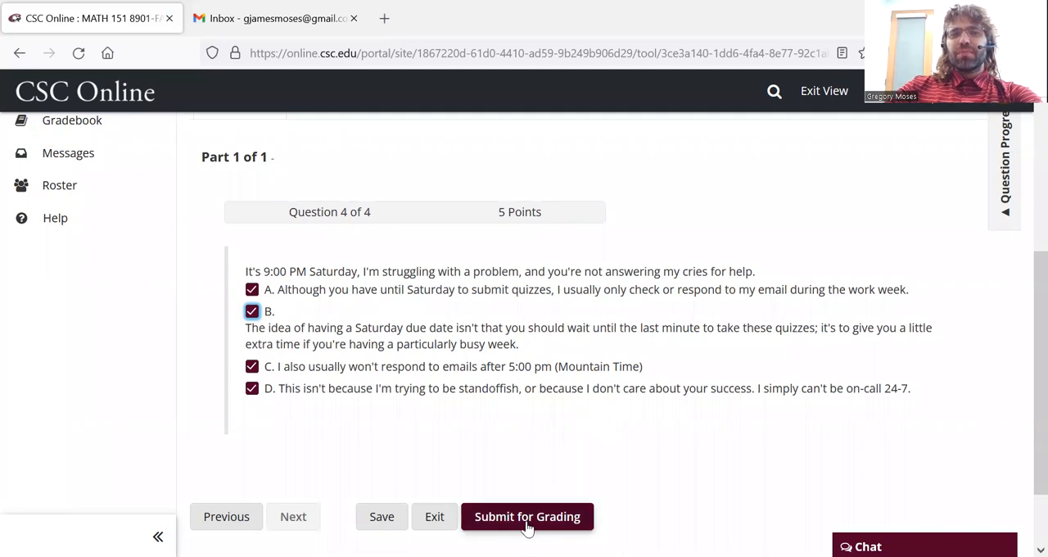
- Submit the finished Sample quiz for grading, reaching the Assessment Submission Warning page
{"action": "left_click", "coordinate": [528, 516]}
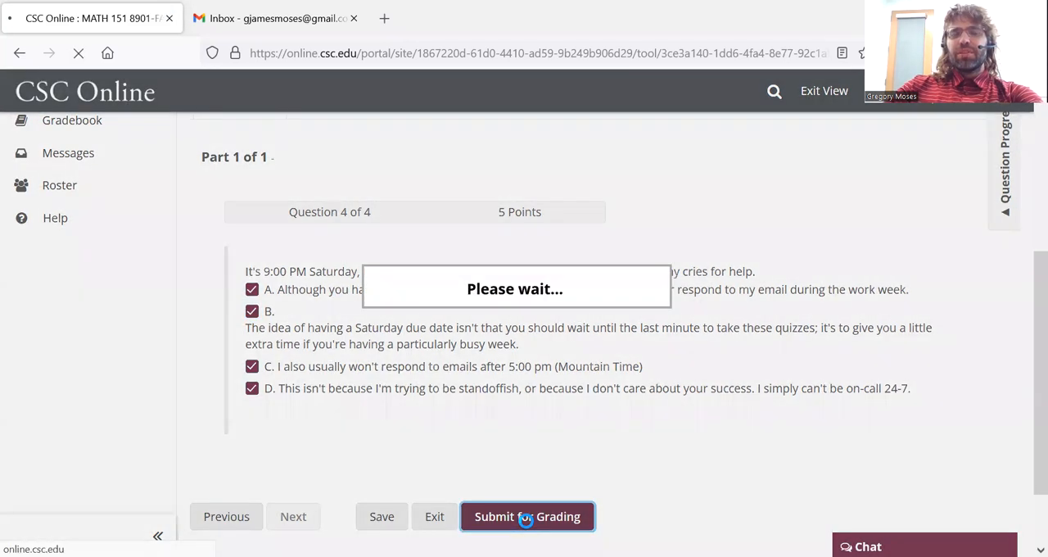
{"action": "left_click", "coordinate": [527, 516]}
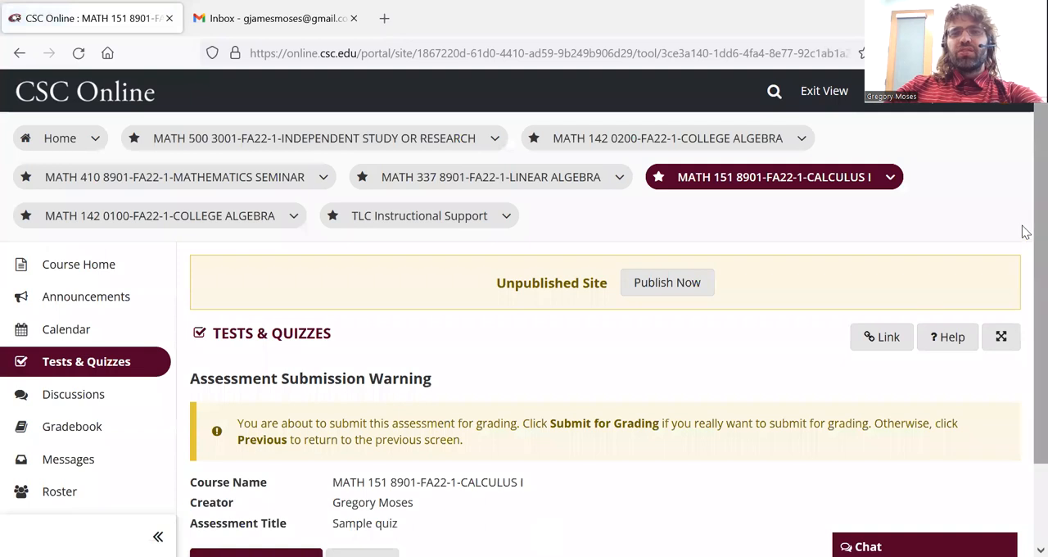
{"action": "scroll", "scroll_direction": "down", "scroll_amount": 3}
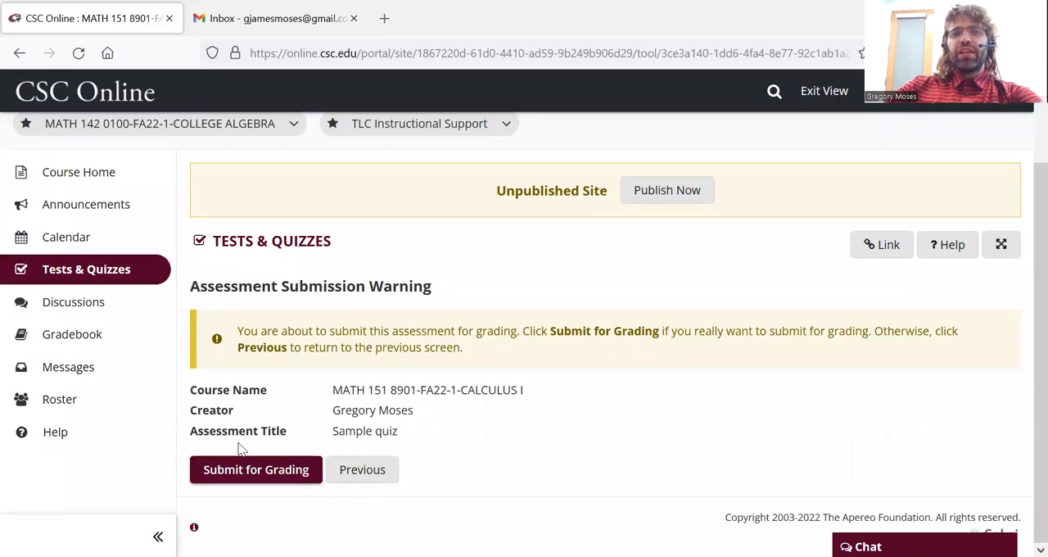
- Confirm the final submission and view the receipt with its confirmation number
{"action": "left_click", "coordinate": [255, 468]}
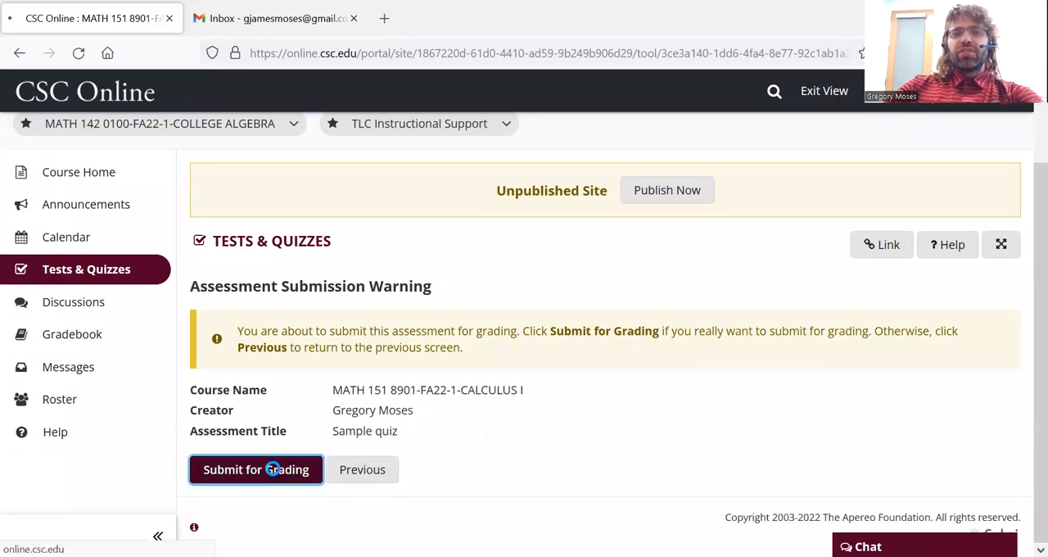
{"action": "left_click", "coordinate": [255, 468]}
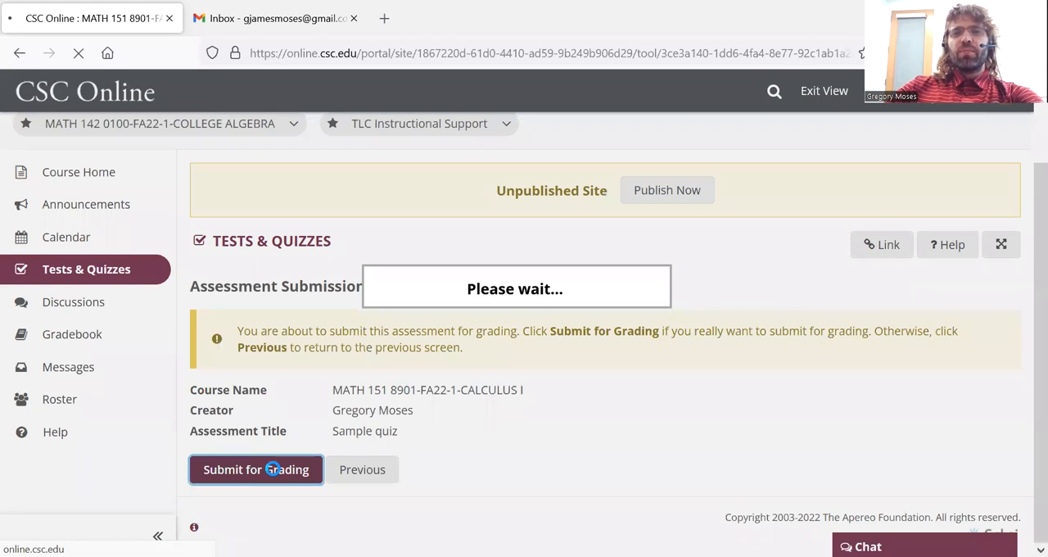
{"action": "left_click", "coordinate": [256, 468]}
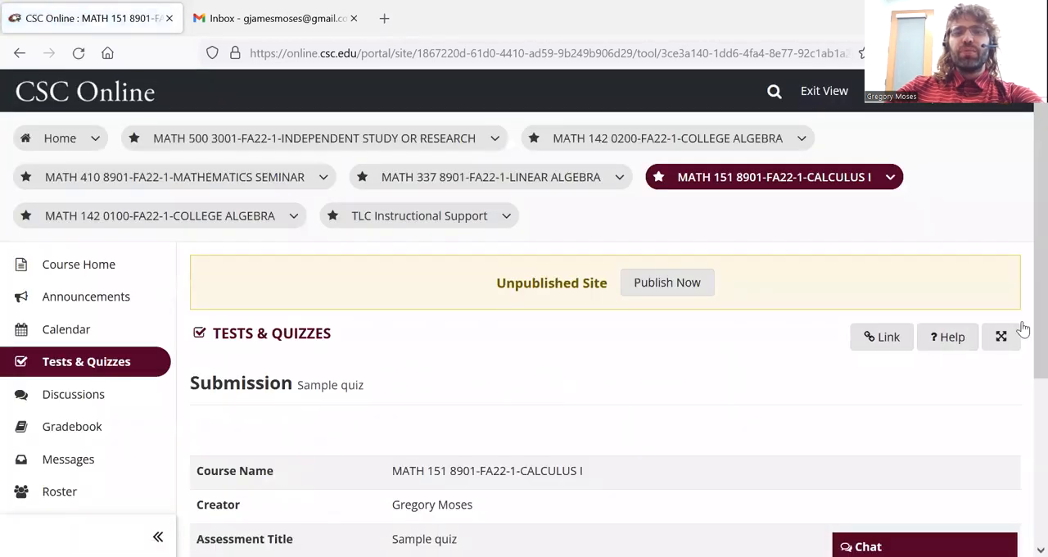
{"action": "scroll", "scroll_direction": "down", "scroll_amount": 3}
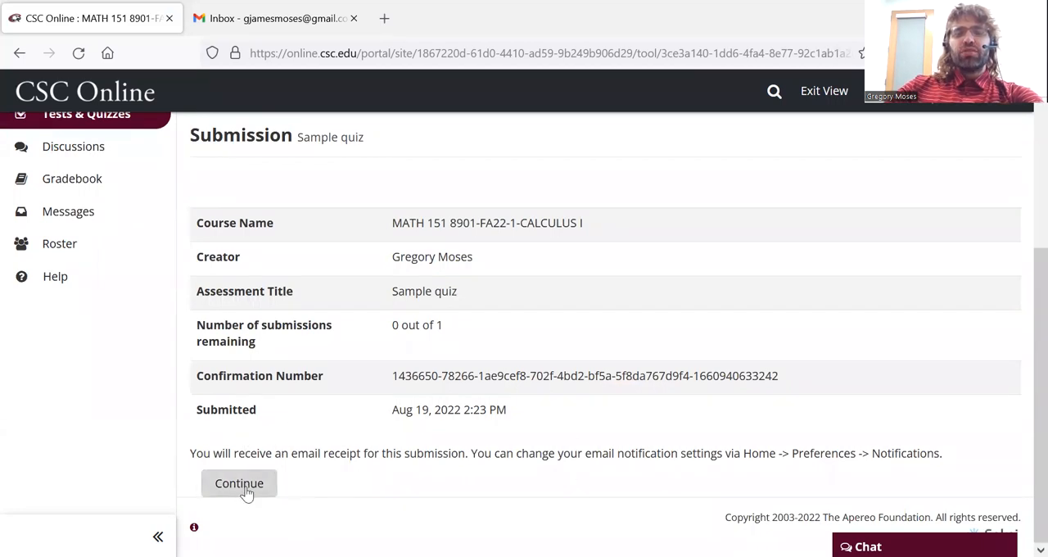
- Continue from the receipt to the Submitted Assessments table listing the Sample quiz with a Feedback link
{"action": "left_click", "coordinate": [239, 482]}
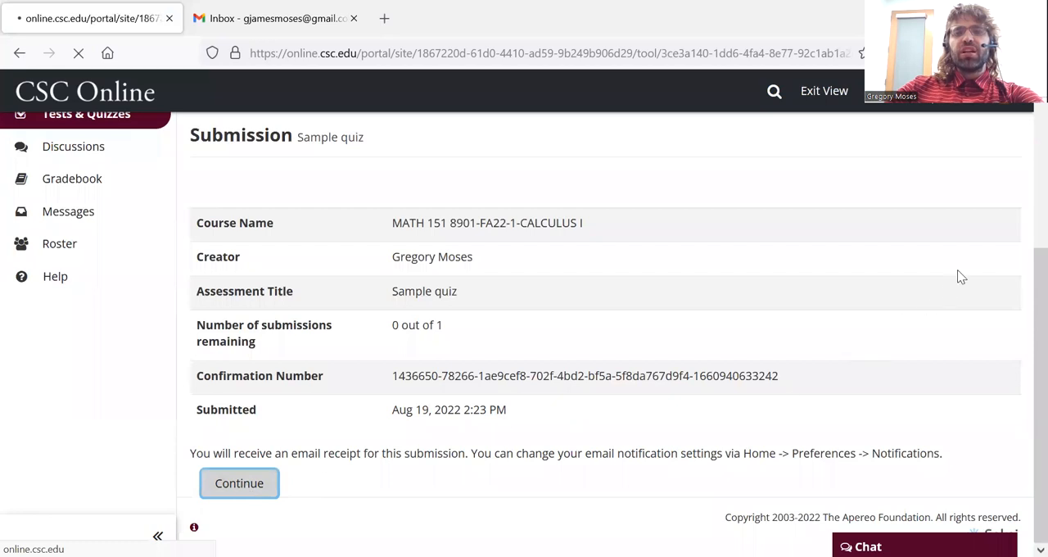
{"action": "left_click", "coordinate": [239, 481]}
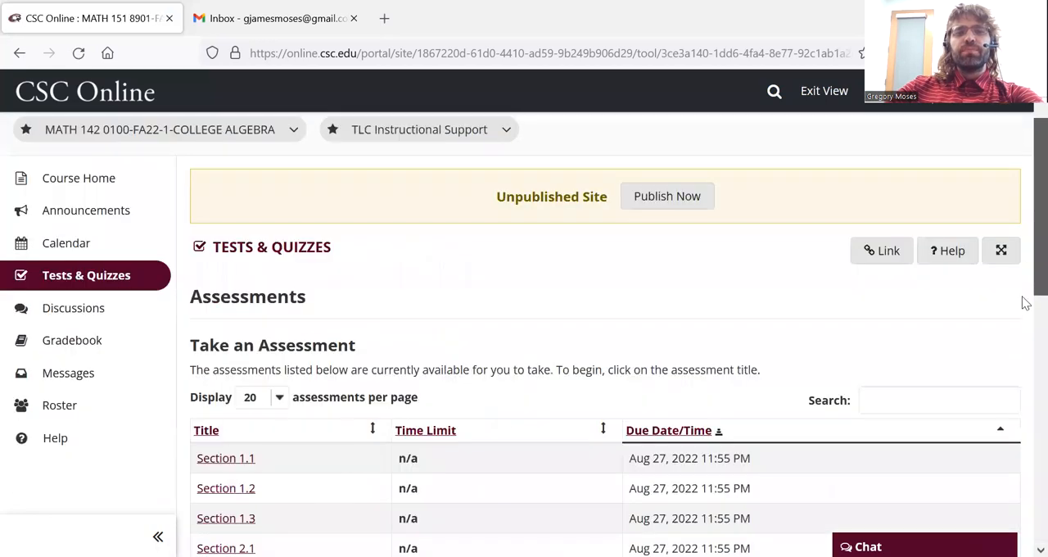
{"action": "scroll", "scroll_direction": "down", "scroll_amount": 3}
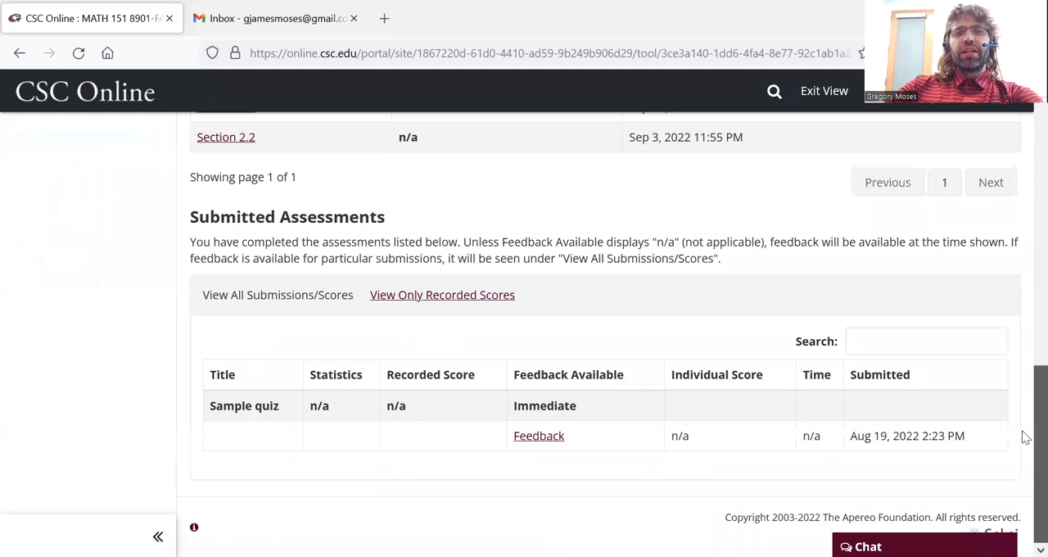
{"action": "mouse_move", "coordinate": [436, 239]}
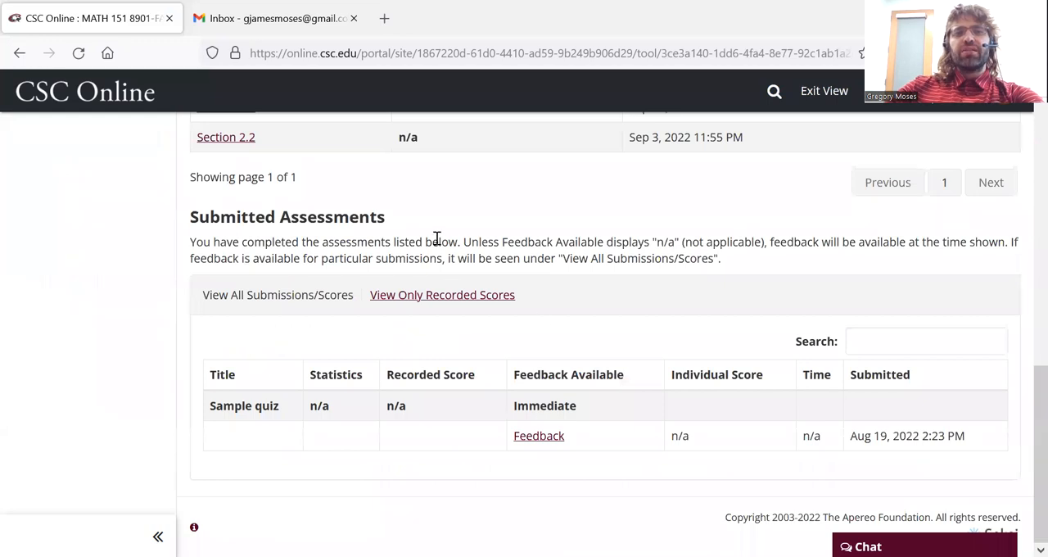
{"action": "mouse_move", "coordinate": [555, 456]}
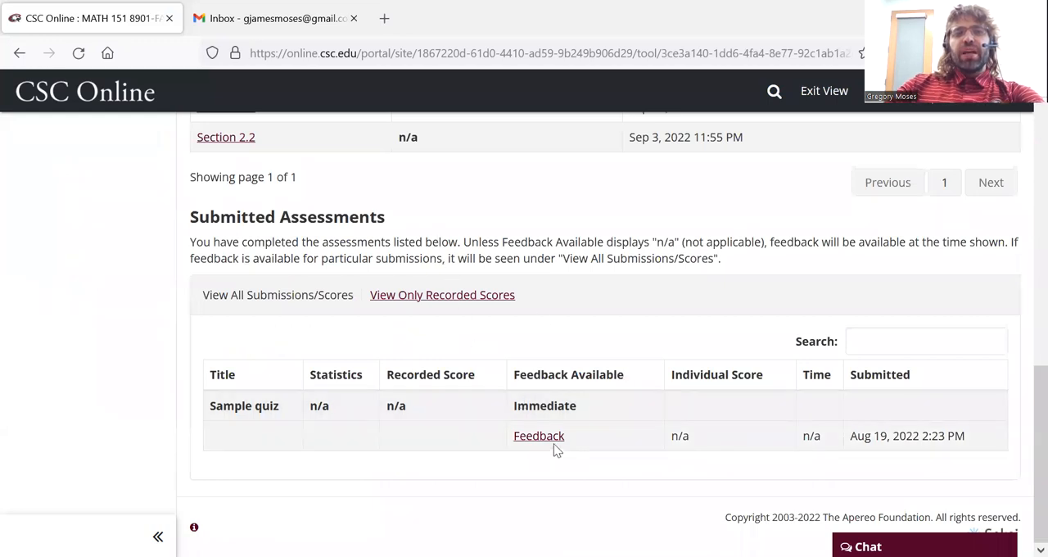
{"action": "mouse_move", "coordinate": [539, 435]}
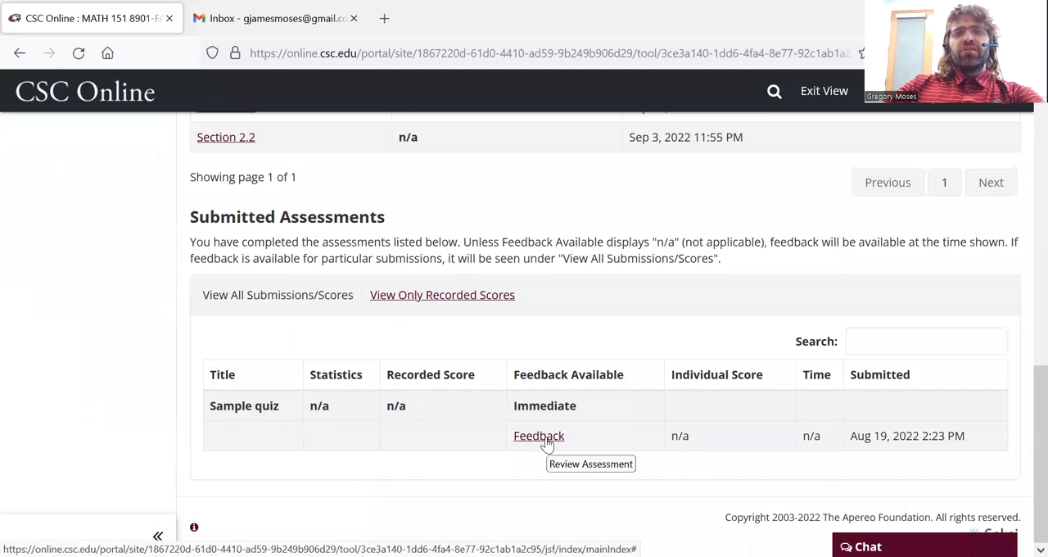
{"action": "mouse_move", "coordinate": [451, 433]}
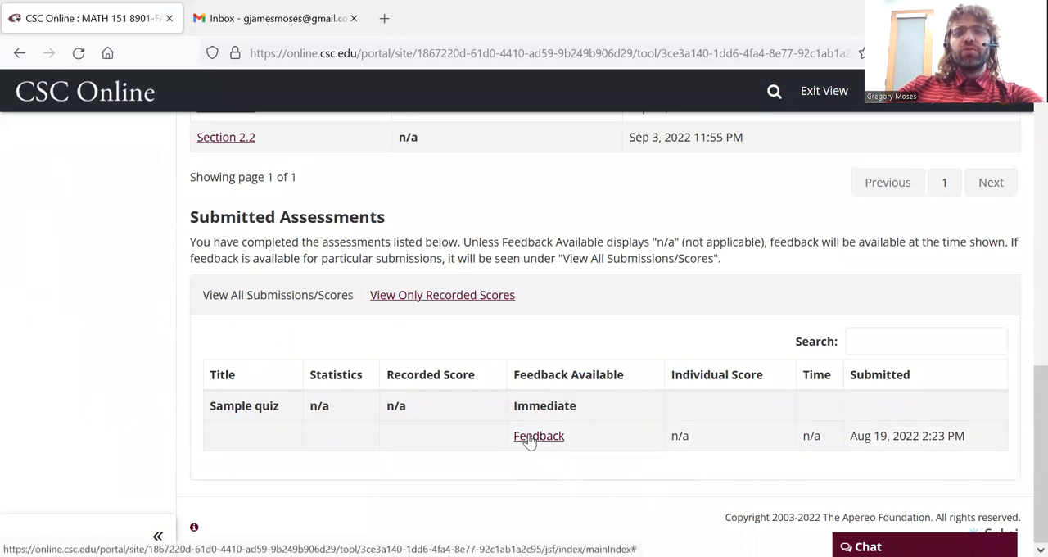
- View the Sample quiz feedback, reading the answer keys and feedback for all four questions
{"action": "left_click", "coordinate": [538, 436]}
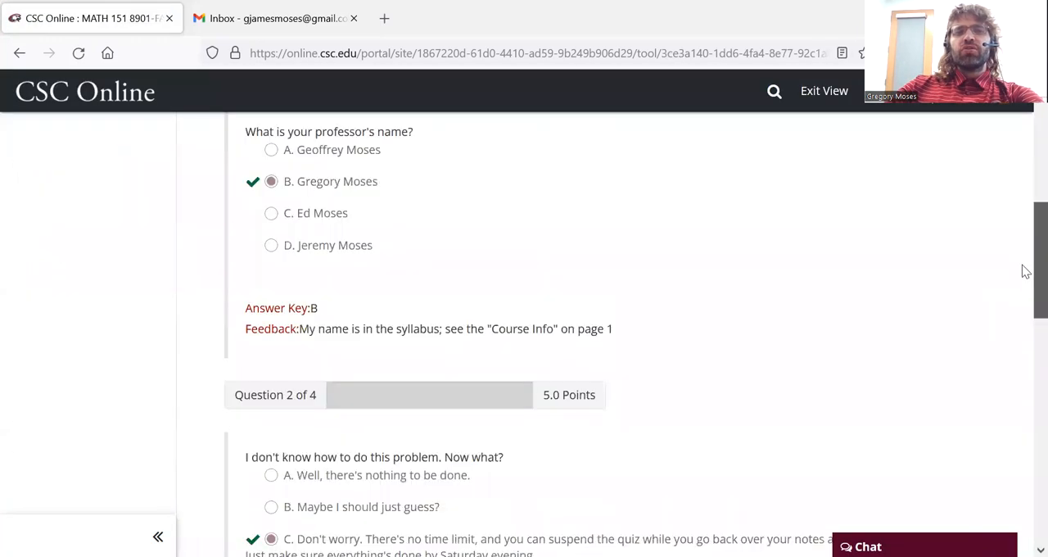
{"action": "scroll", "scroll_direction": "down", "scroll_amount": 3}
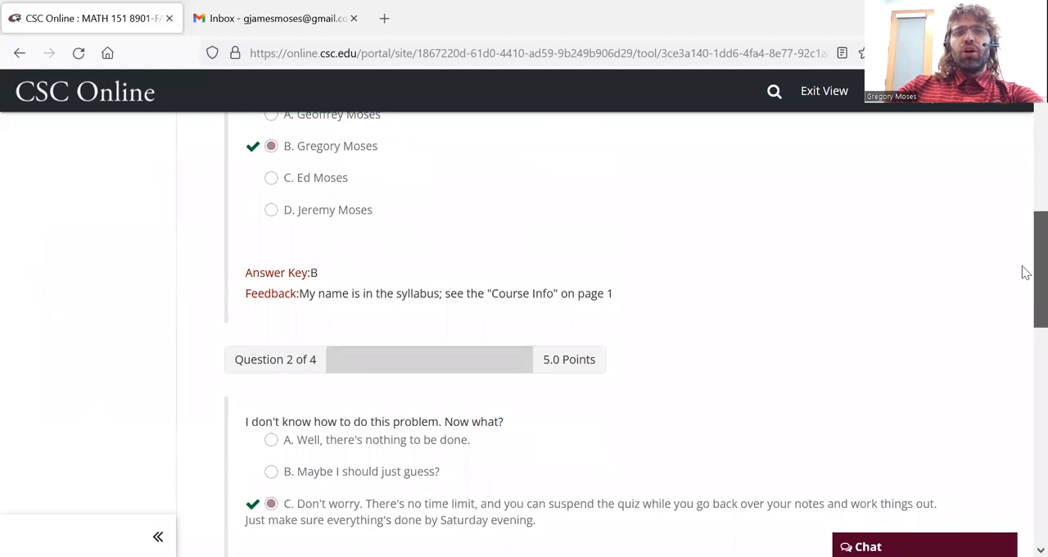
{"action": "scroll", "scroll_direction": "down", "scroll_amount": 3}
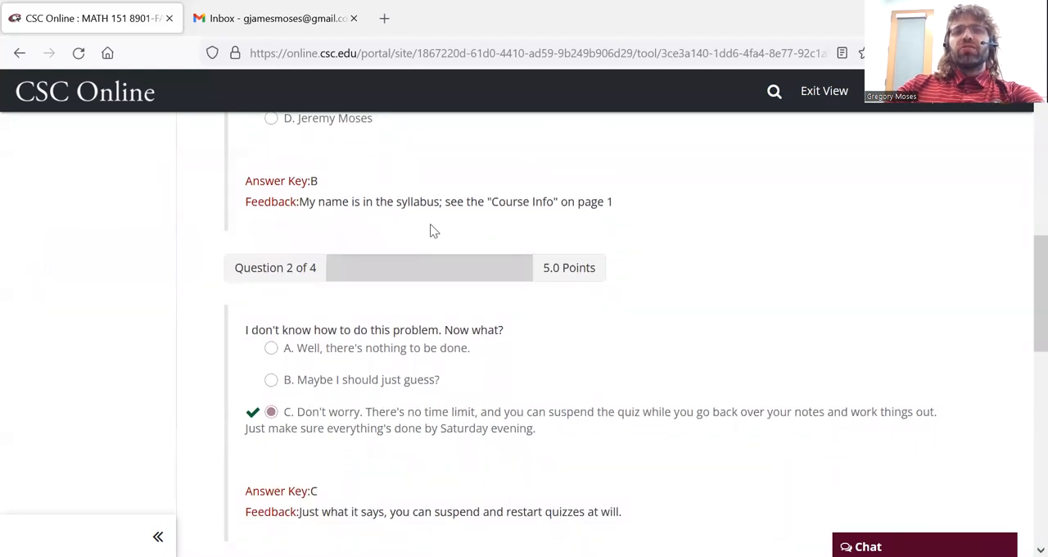
{"action": "left_click_drag", "start_coordinate": [299, 202], "coordinate": [551, 201]}
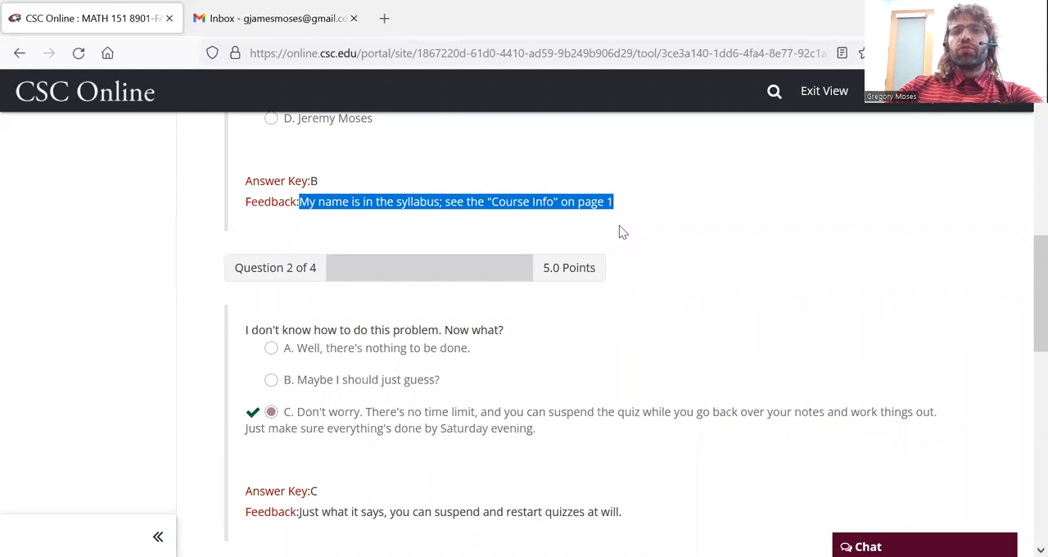
{"action": "mouse_move", "coordinate": [1026, 387]}
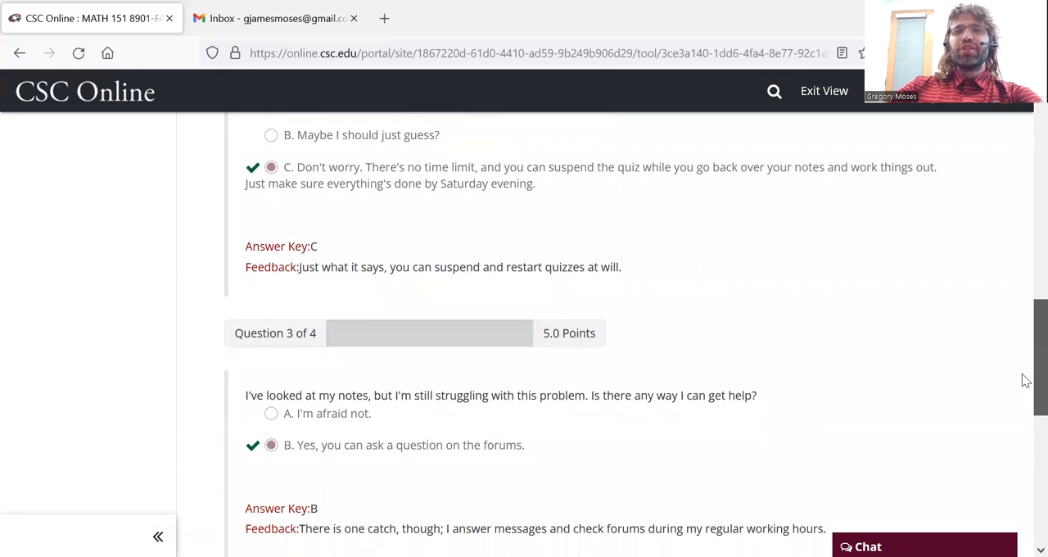
{"action": "scroll", "scroll_direction": "down", "scroll_amount": 3}
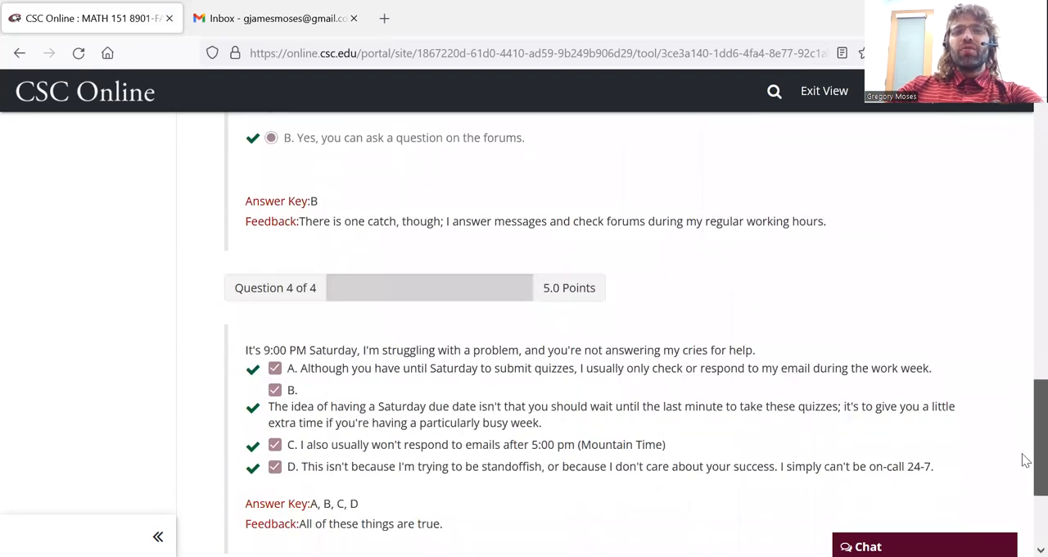
{"action": "scroll", "scroll_direction": "down", "scroll_amount": 3}
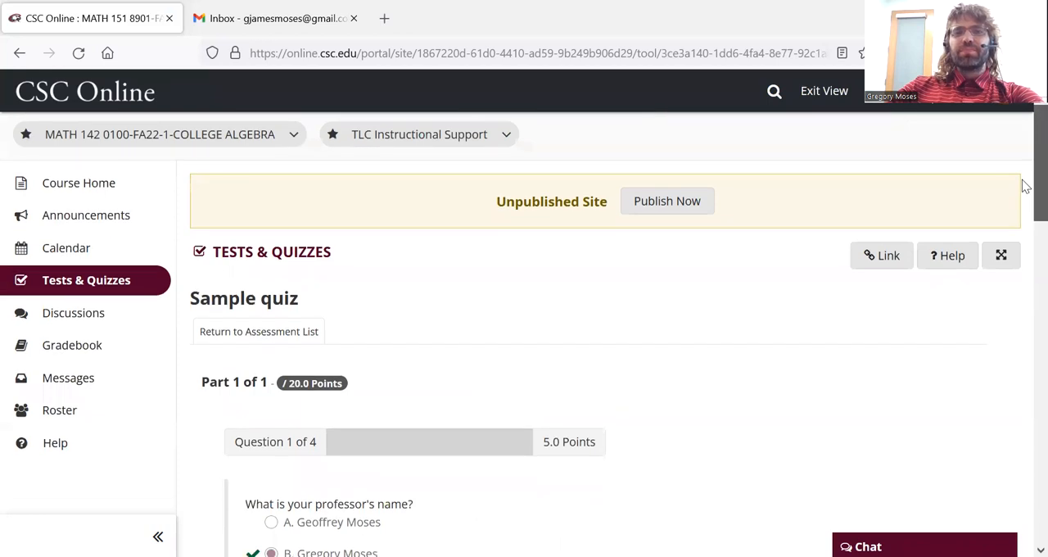
{"action": "mouse_move", "coordinate": [701, 453]}
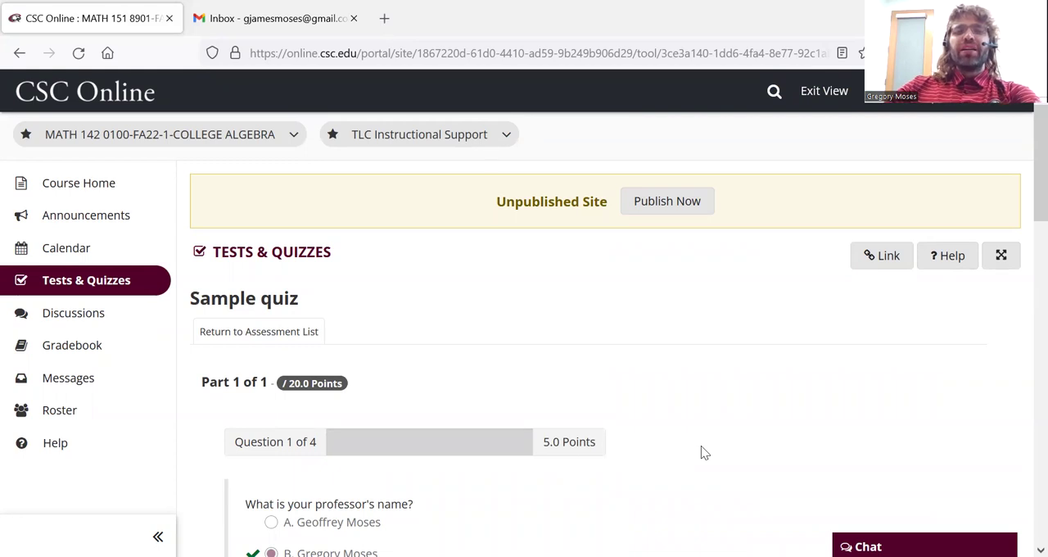
{"action": "mouse_move", "coordinate": [860, 414]}
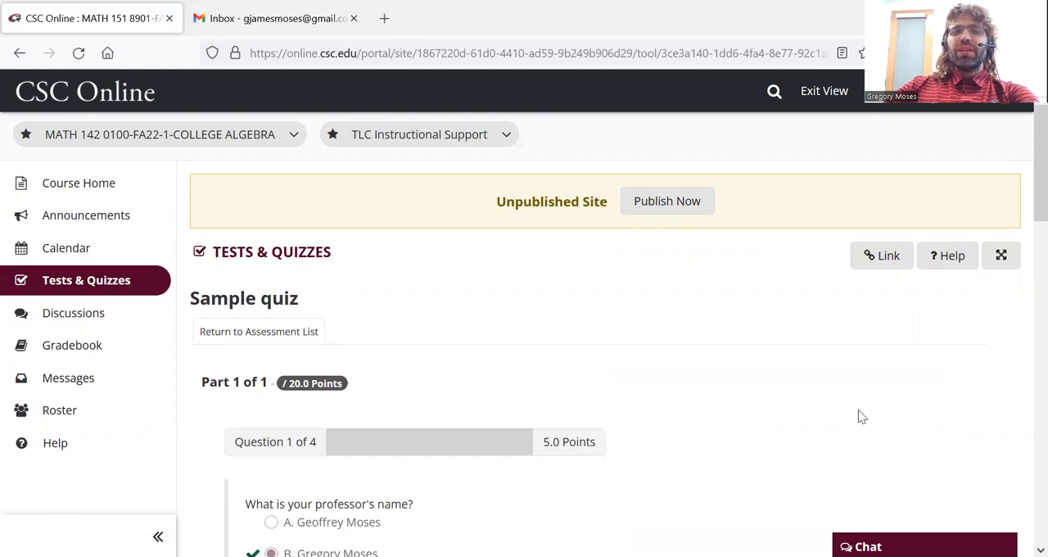
{"action": "mouse_move", "coordinate": [714, 83]}
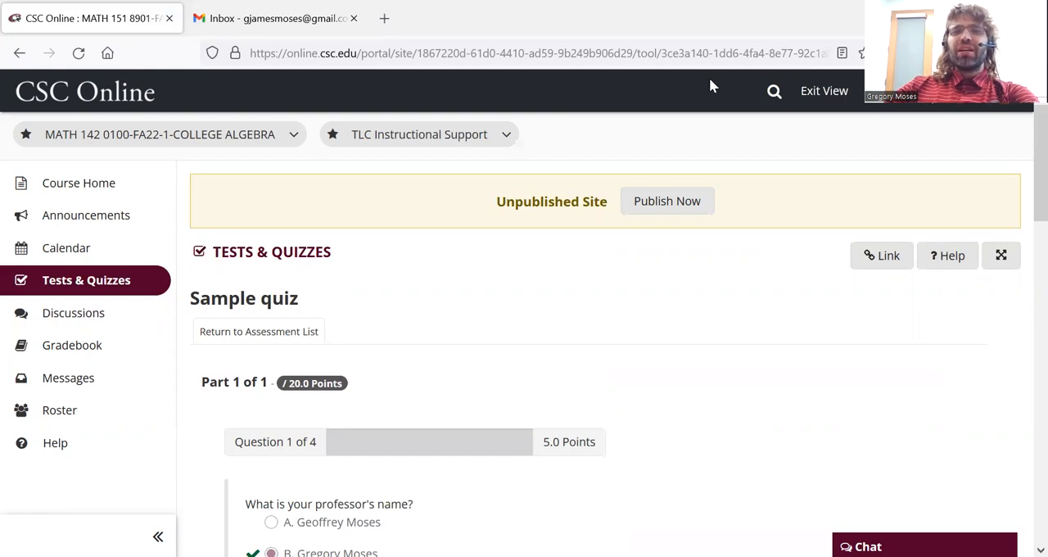